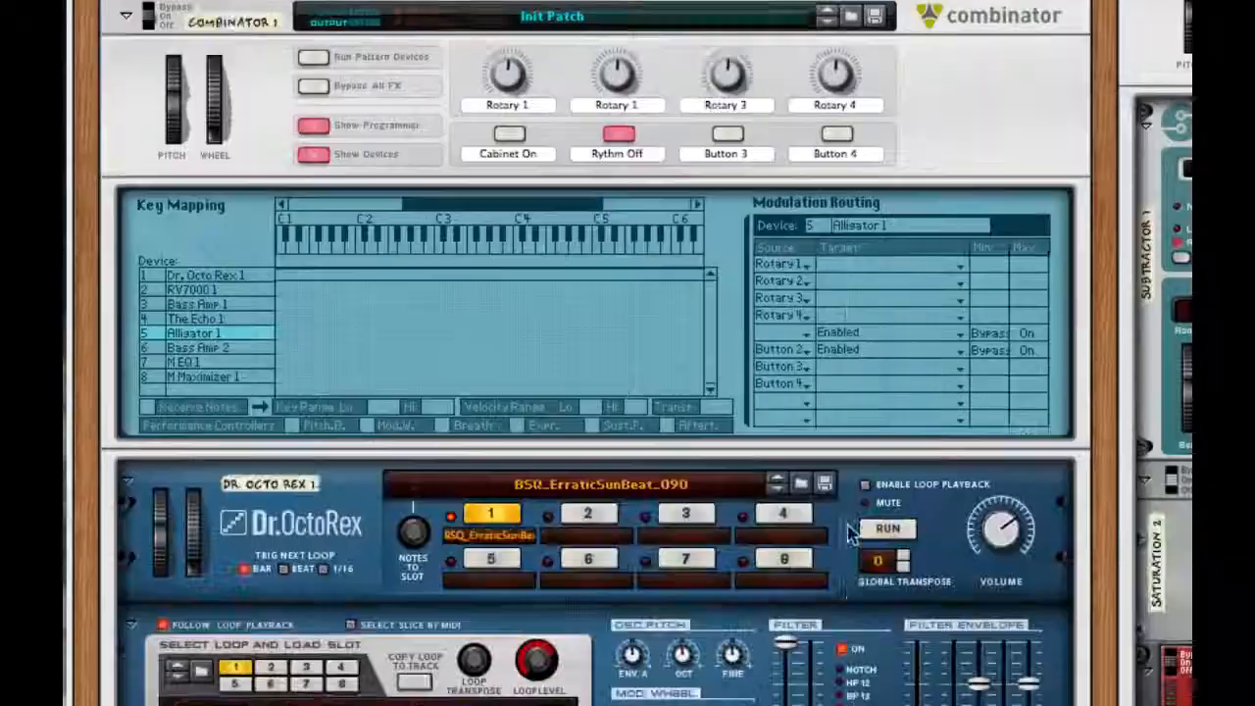
Step: Scroll through the rack down past the Master Section where the old Combinator has been removed
scroll(down, 3)
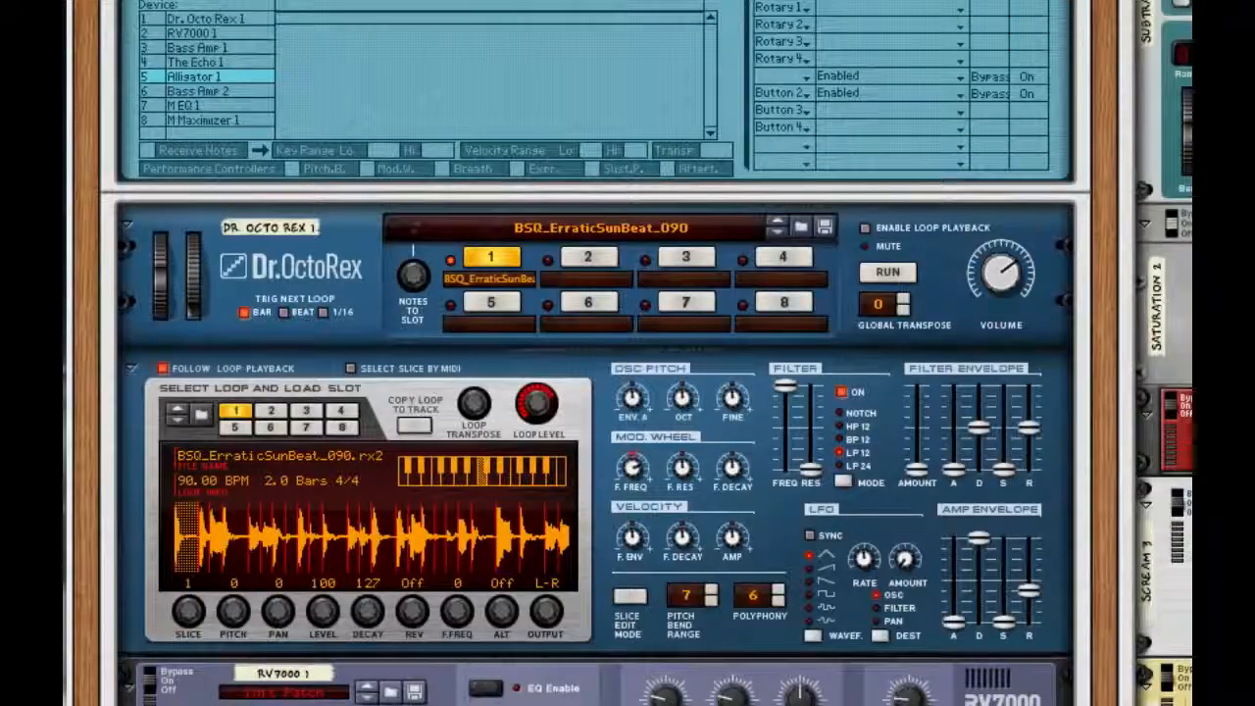
scroll(down, 3)
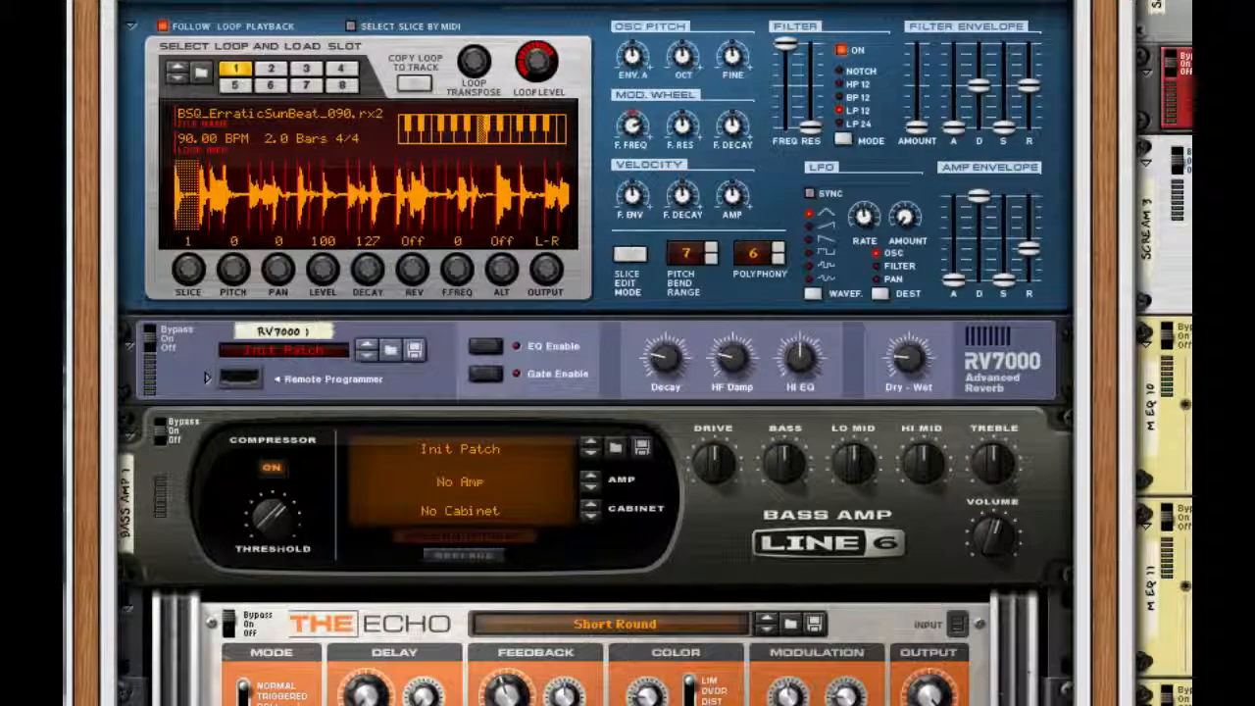
scroll(down, 3)
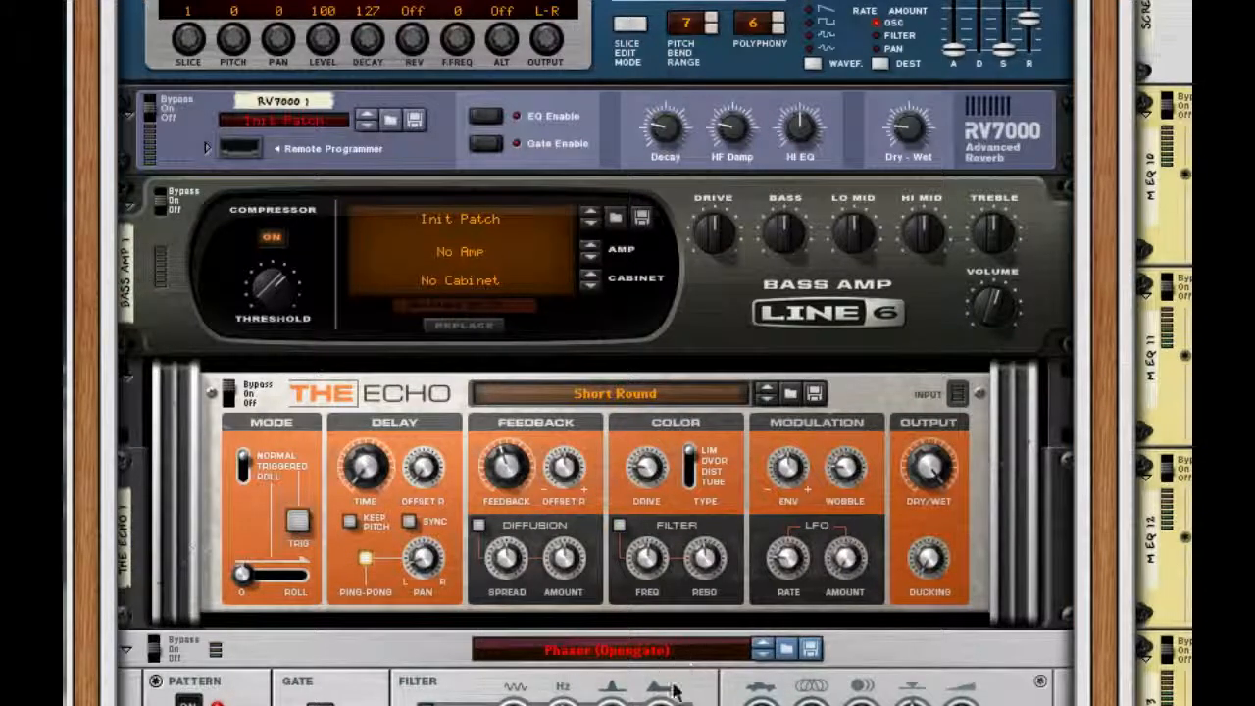
scroll(down, 3)
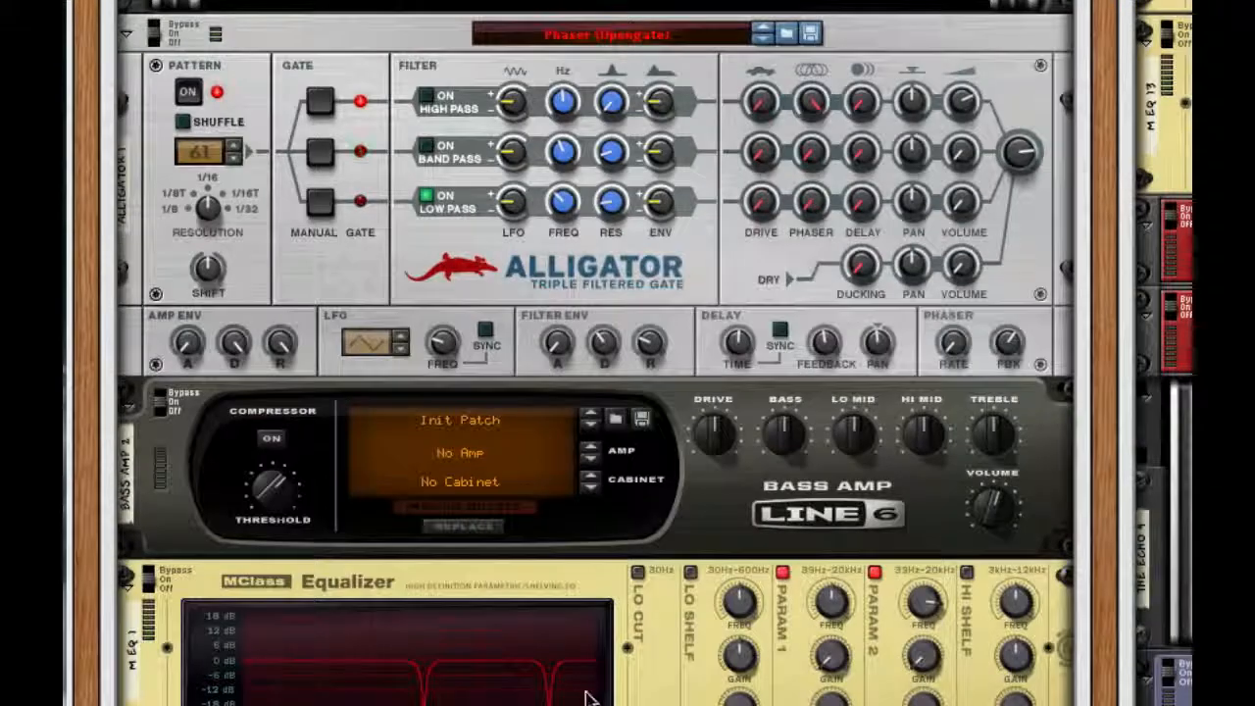
scroll(up, 3)
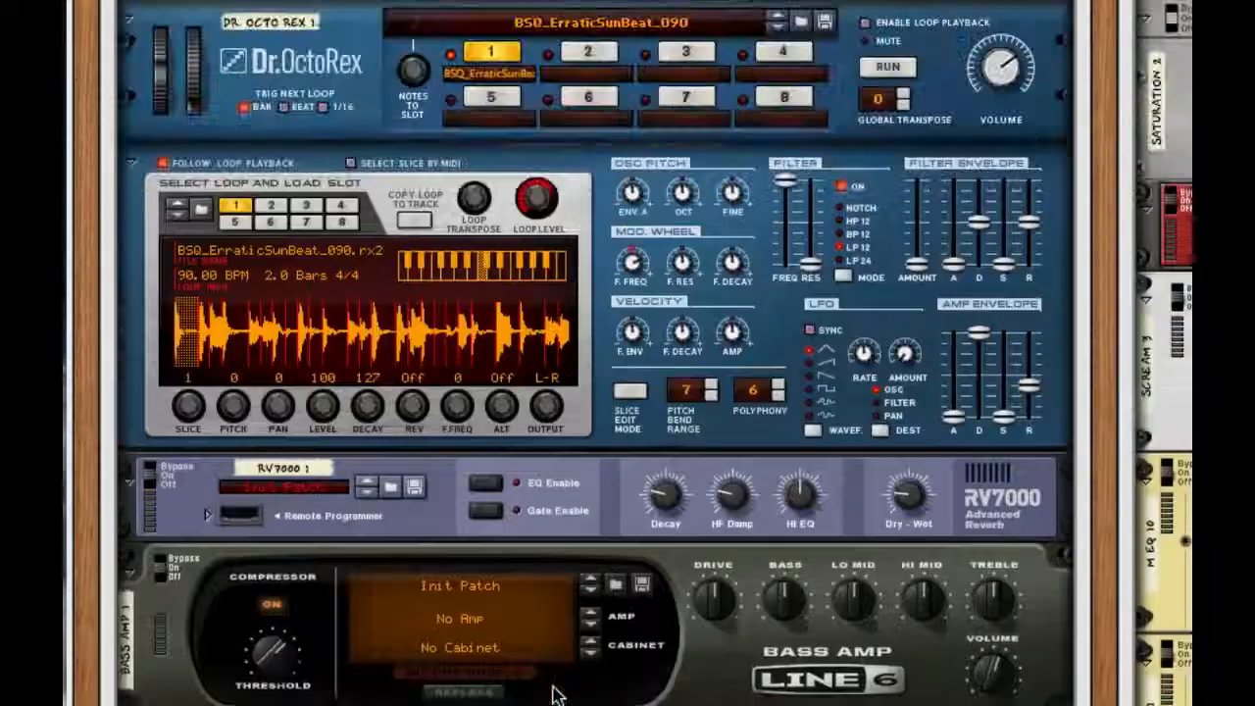
scroll(up, 3)
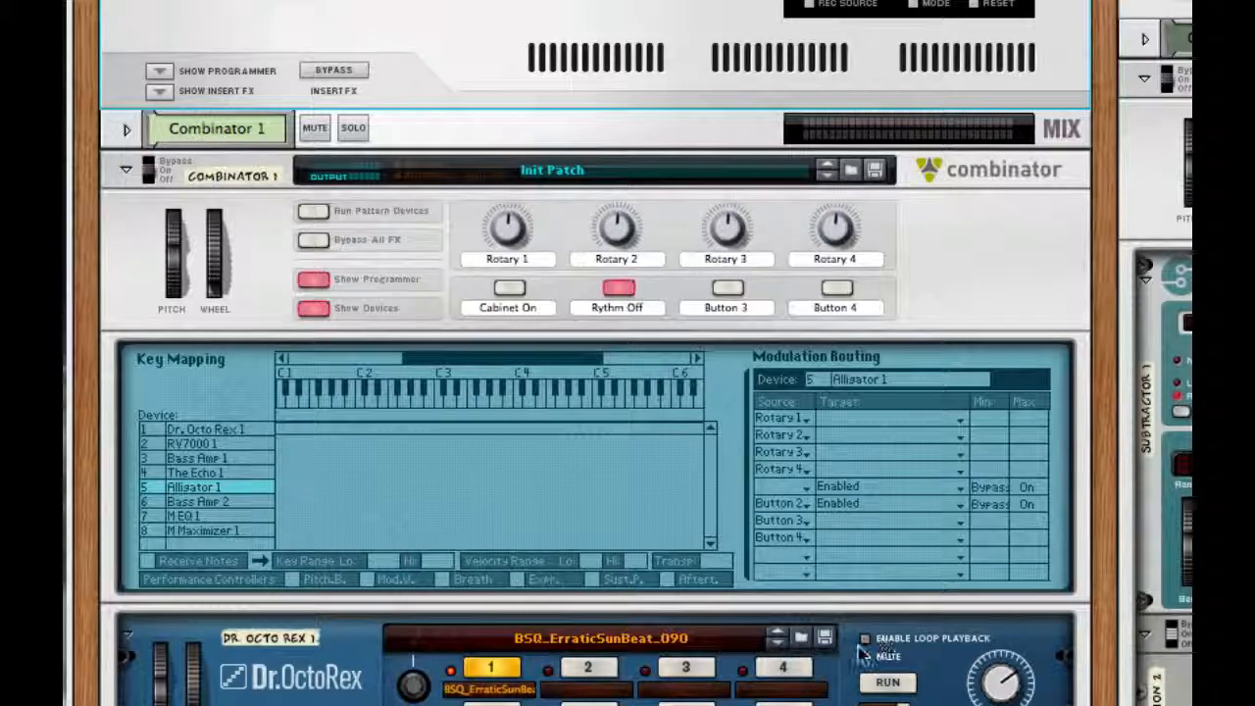
scroll(down, 3)
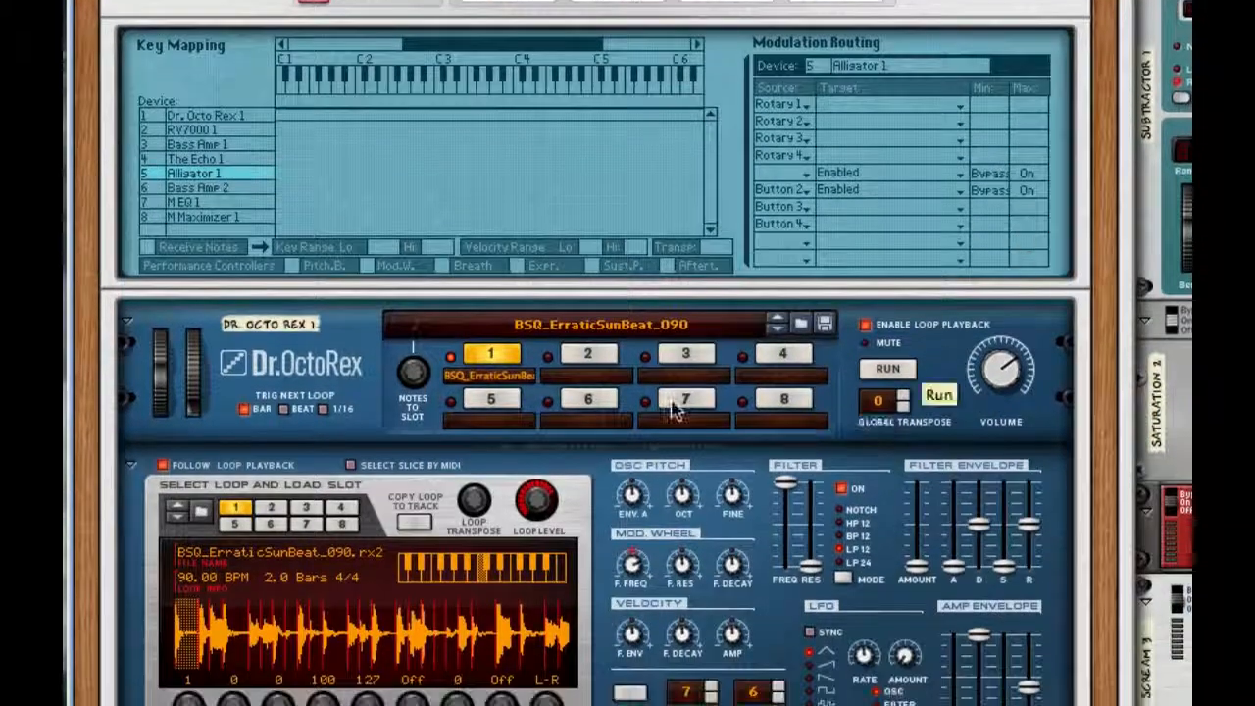
mouse_move(632, 357)
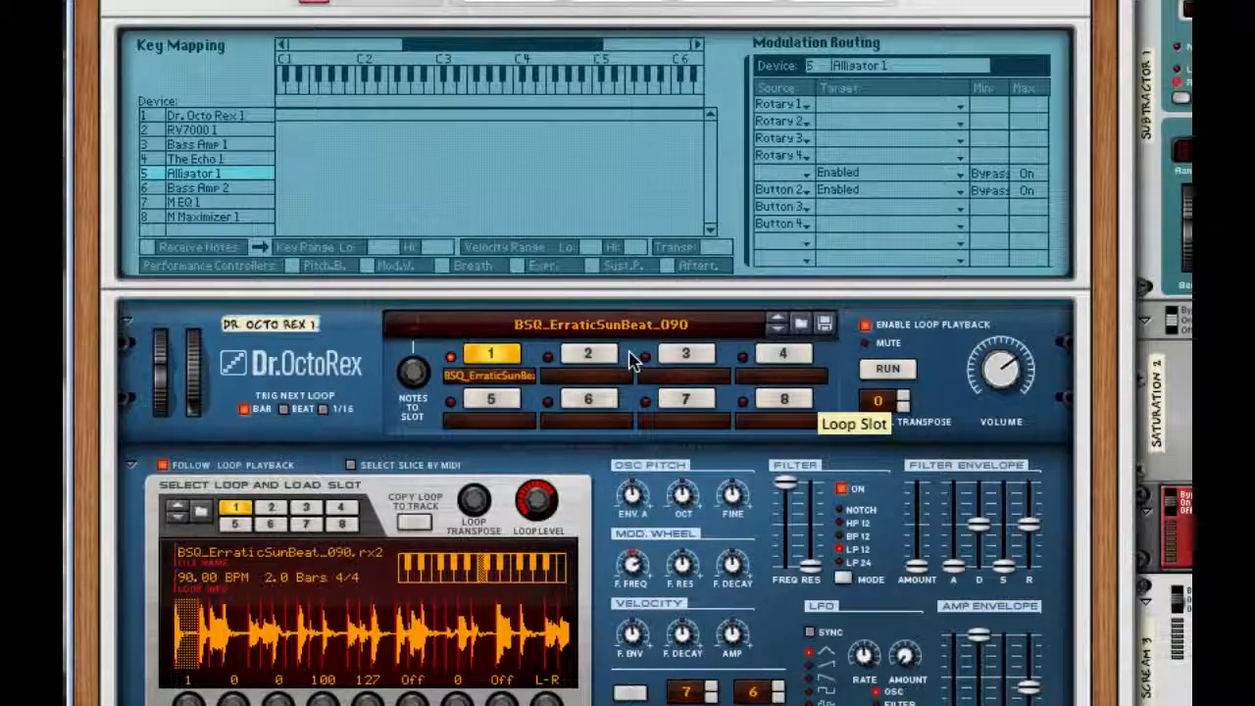
scroll(down, 3)
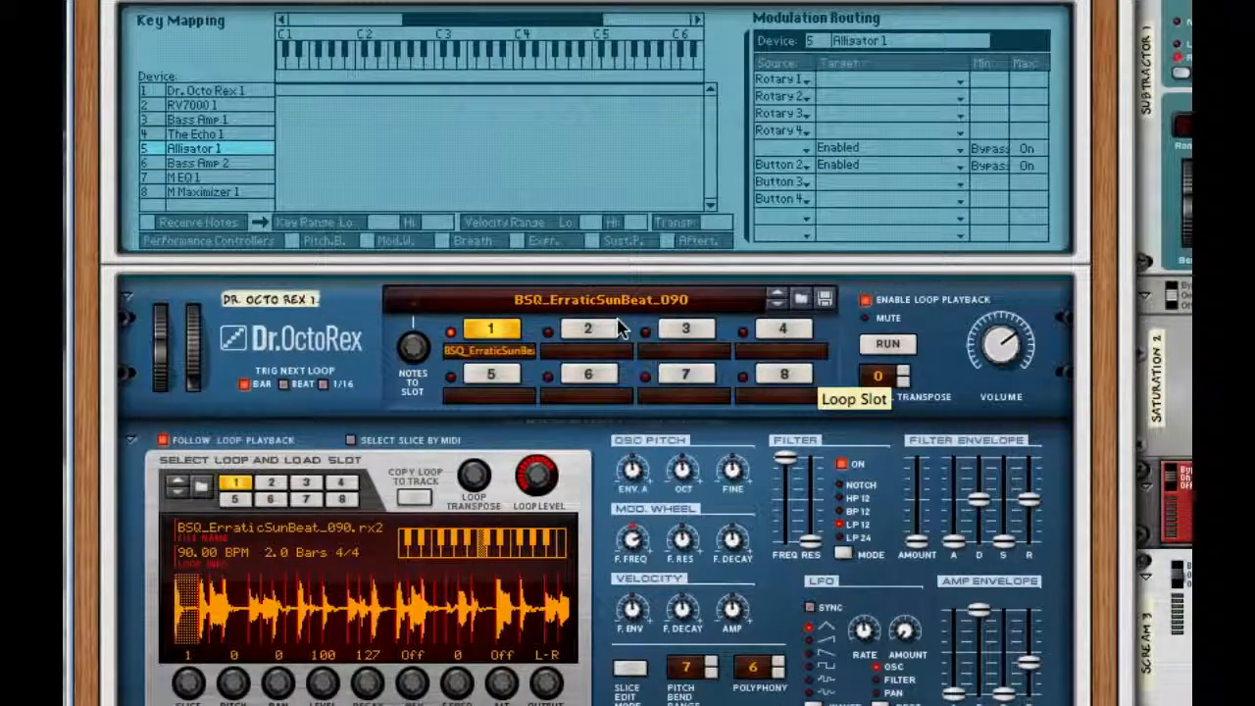
mouse_move(647, 206)
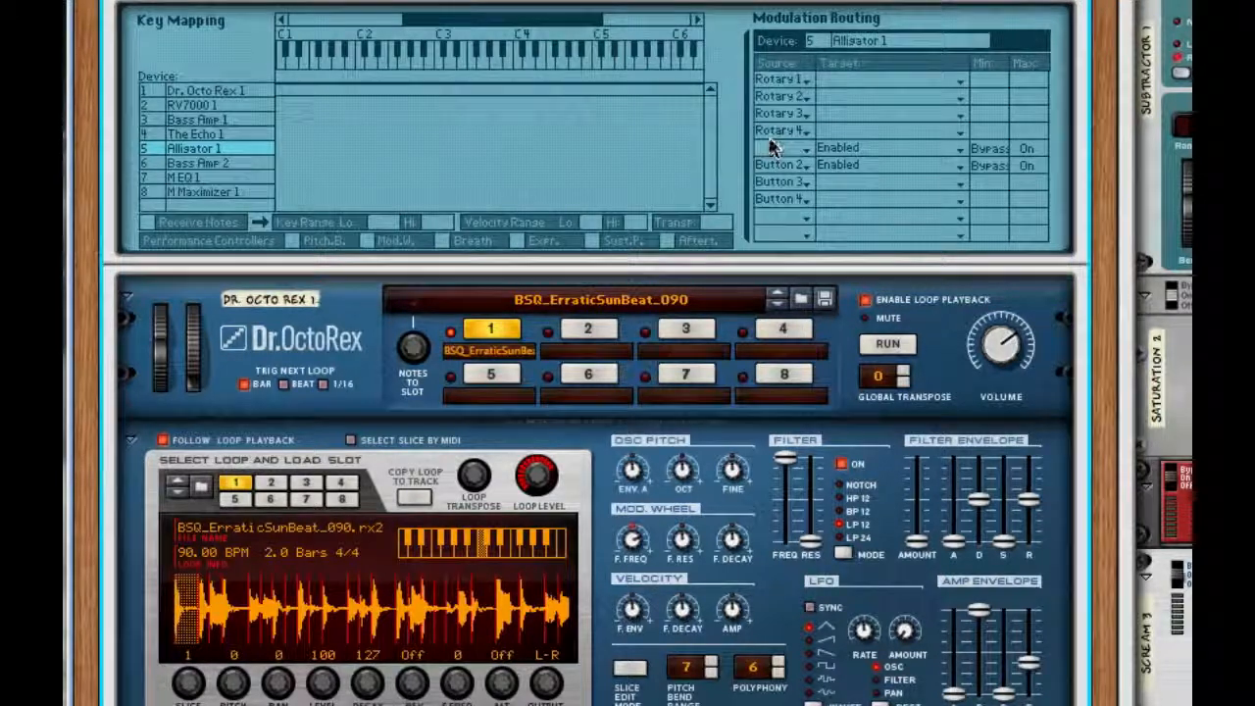
mouse_move(765, 137)
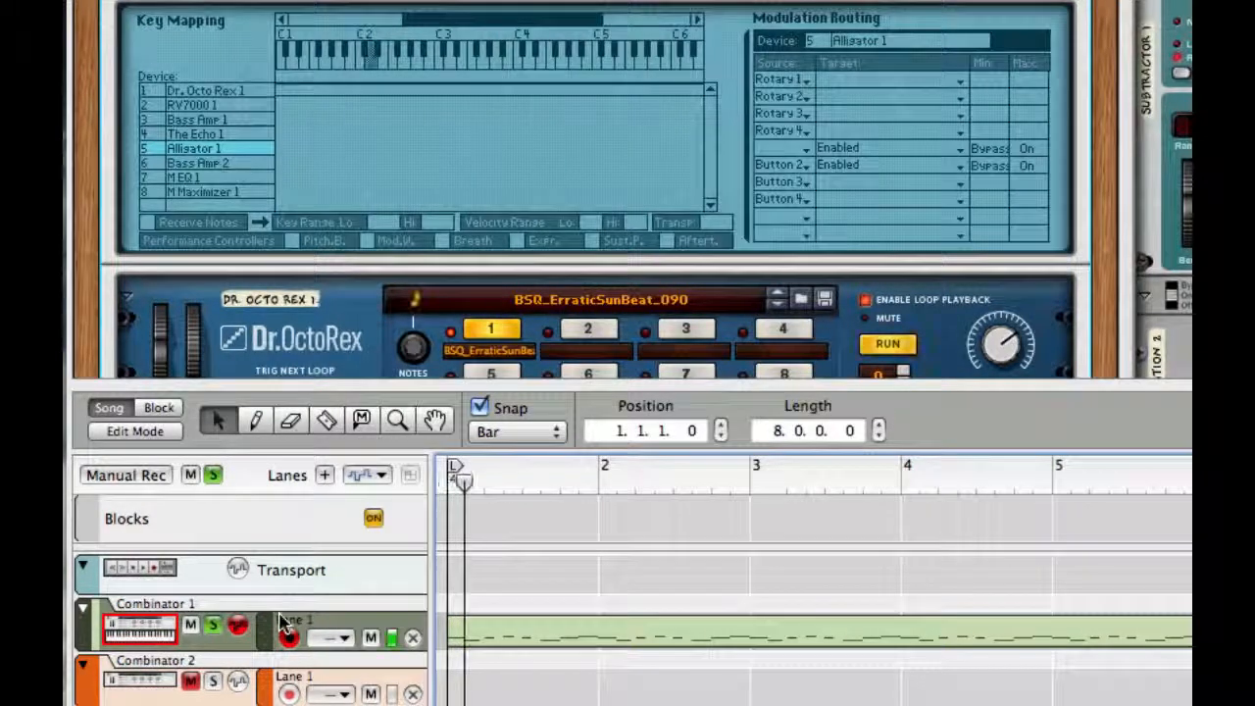
mouse_move(866, 331)
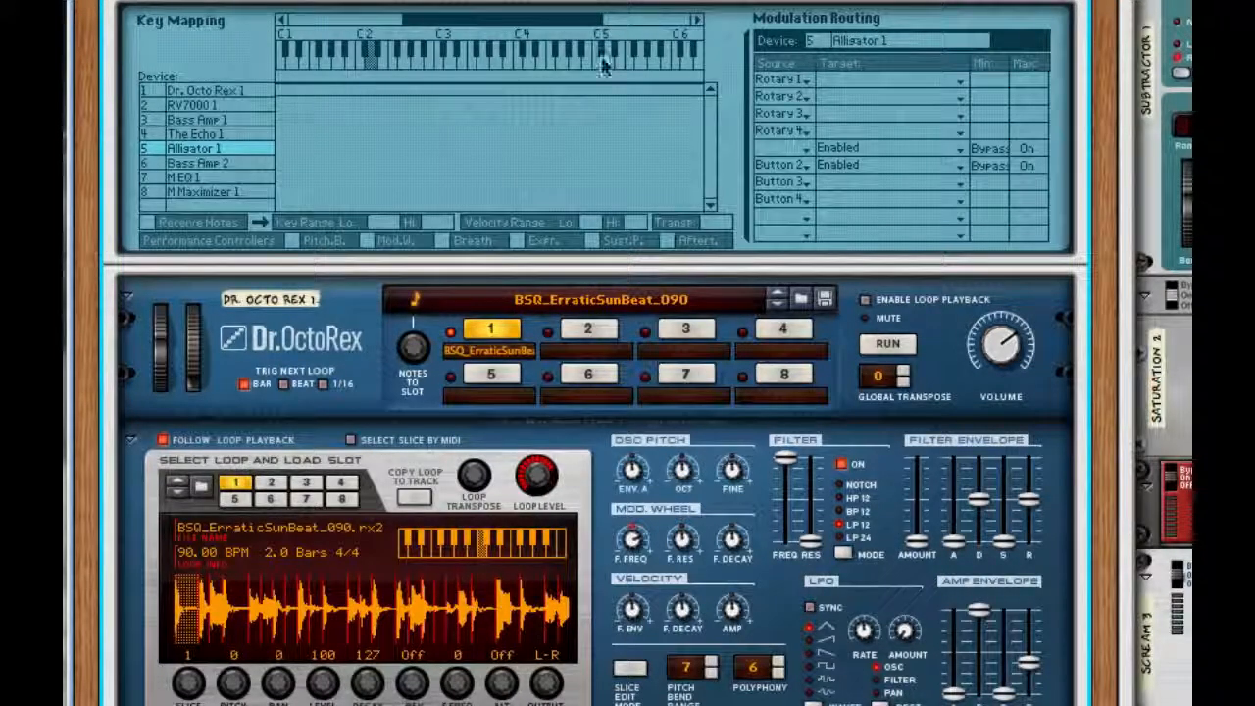
scroll(down, 3)
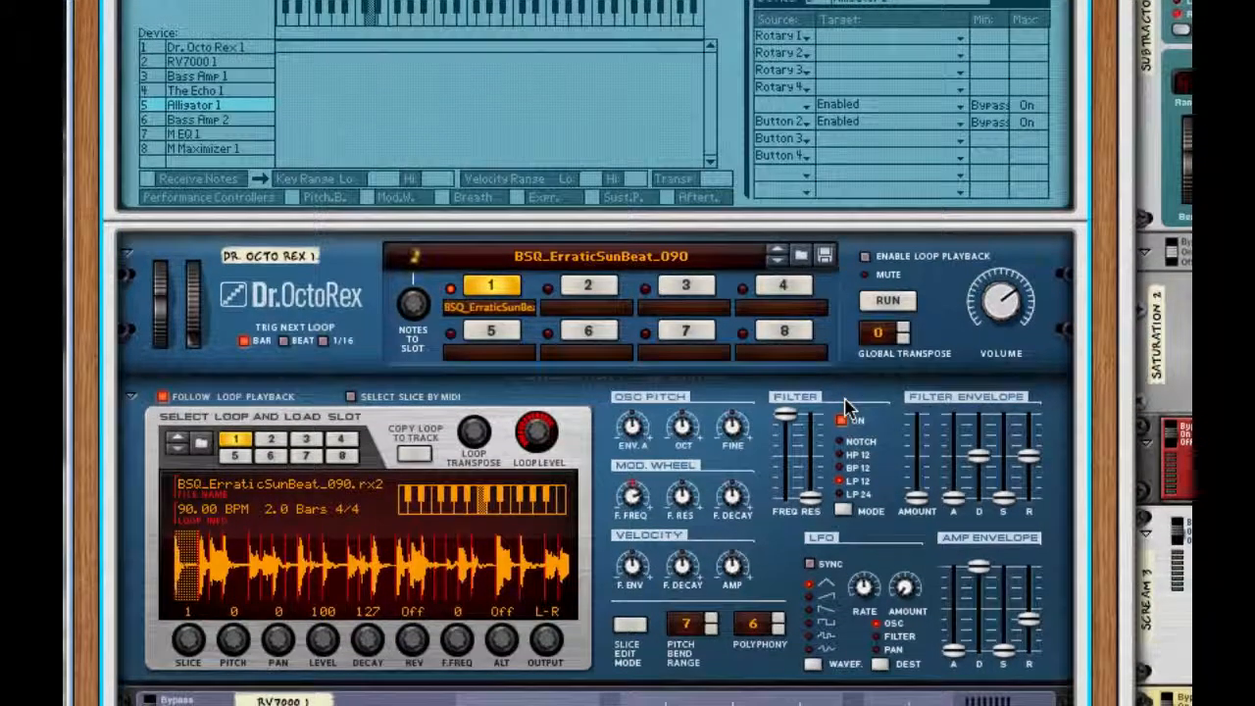
scroll(down, 3)
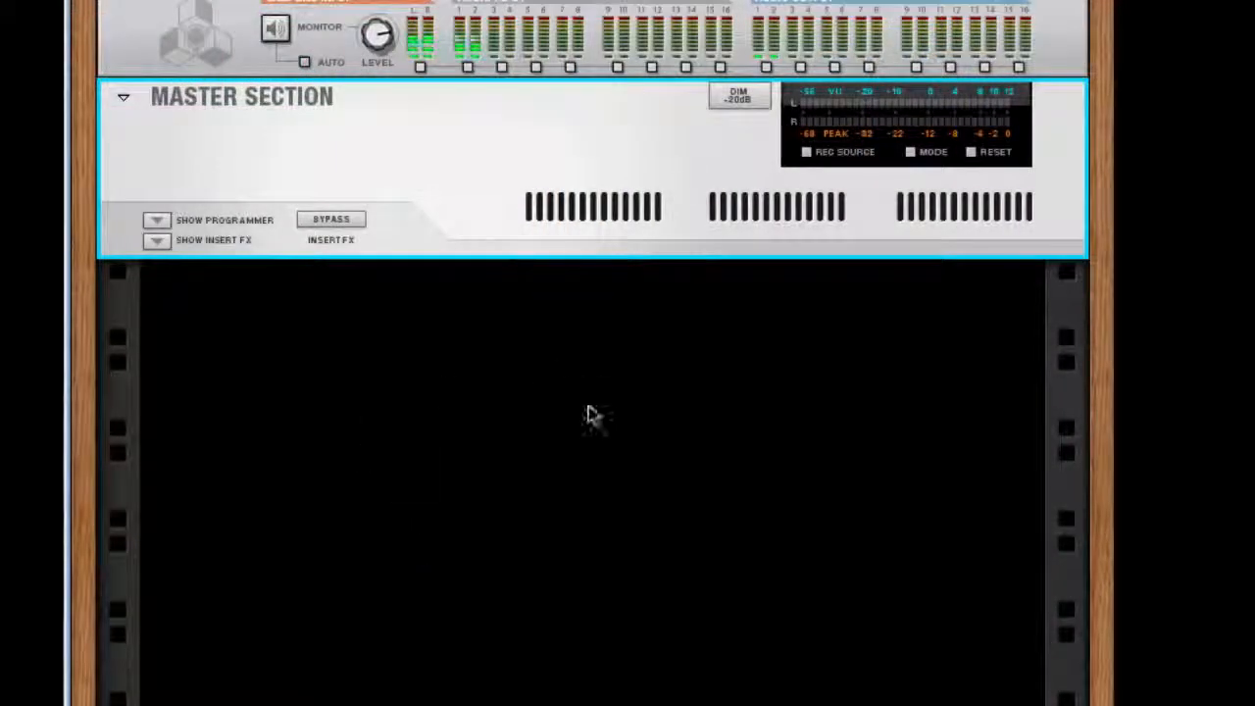
mouse_move(353, 545)
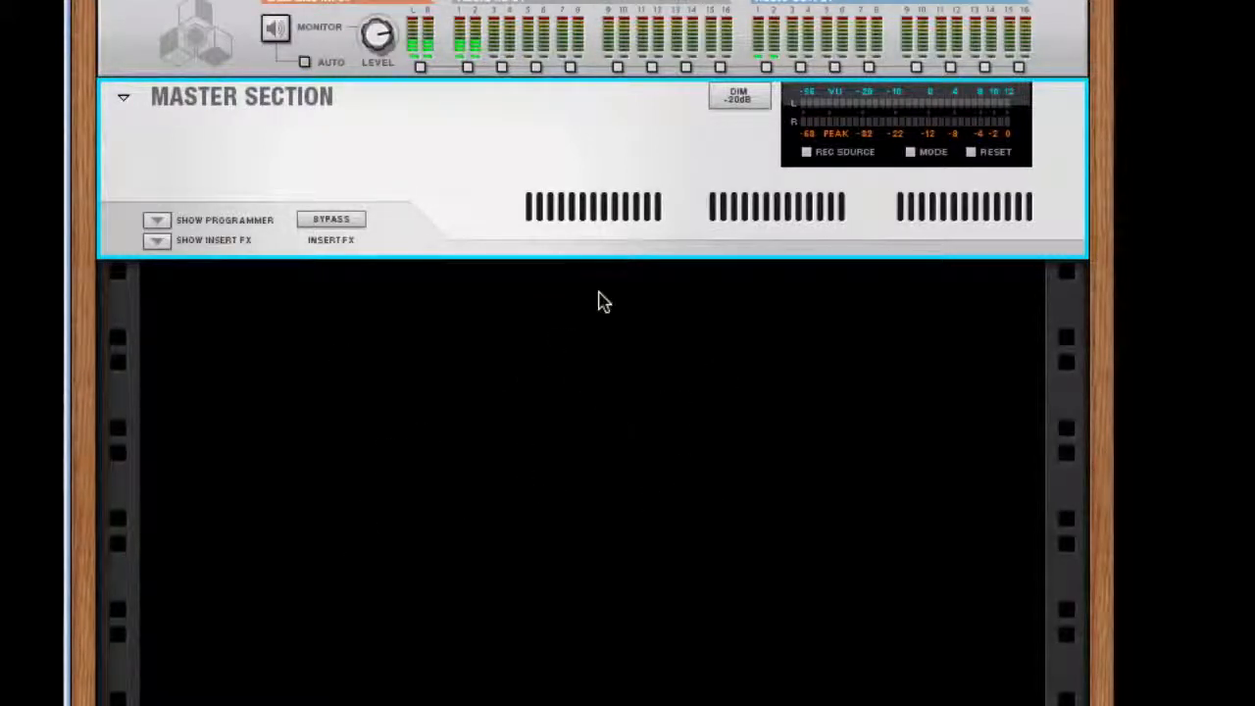
Step: Bring up the device menu on the empty rack to create a Combinator with Dr. OctoRex
right_click(604, 302)
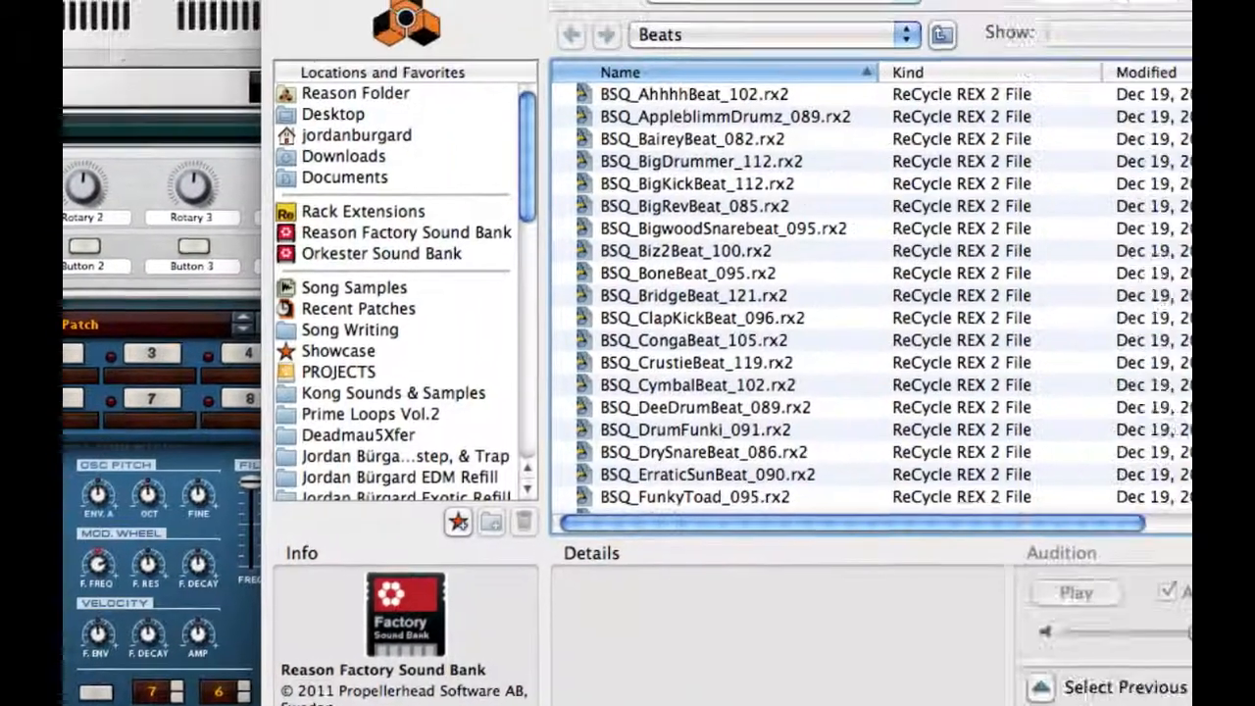
Step: Navigate to Reason Factory Sound Bank > Bomb Squad and load BSQ_BigwoodSnarebeat_095.rx2 into Dr. OctoRex
click(769, 35)
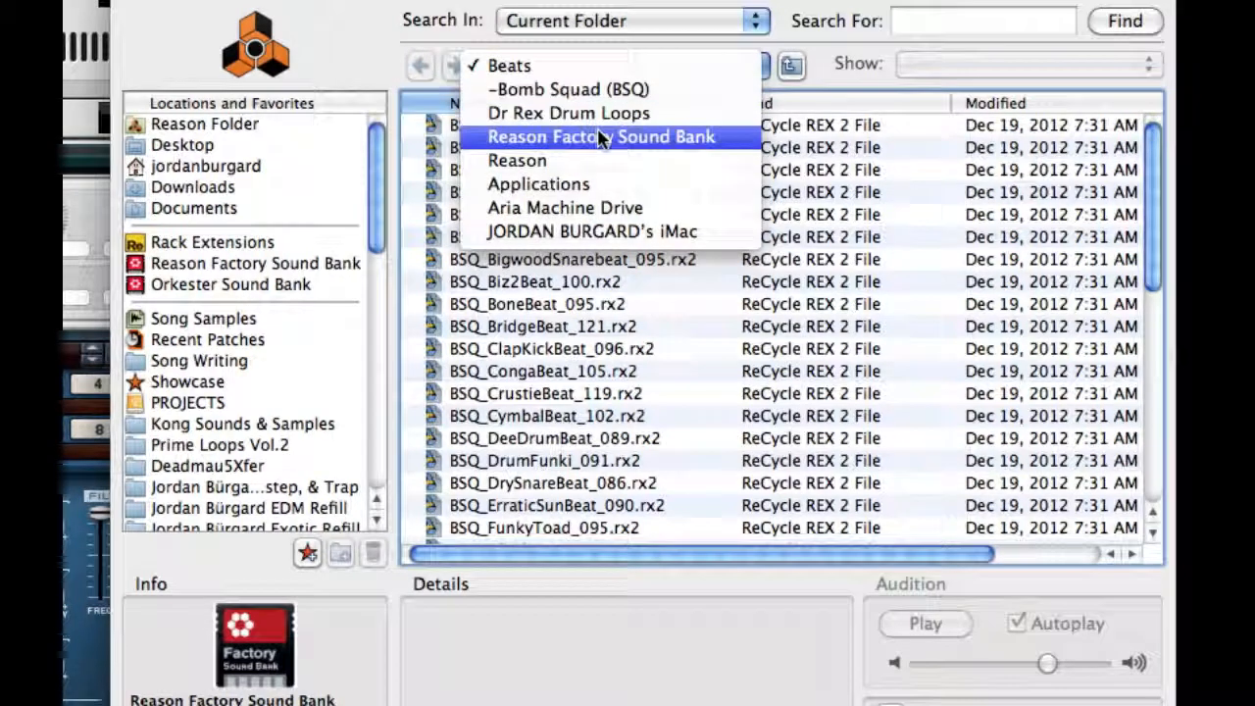
click(600, 137)
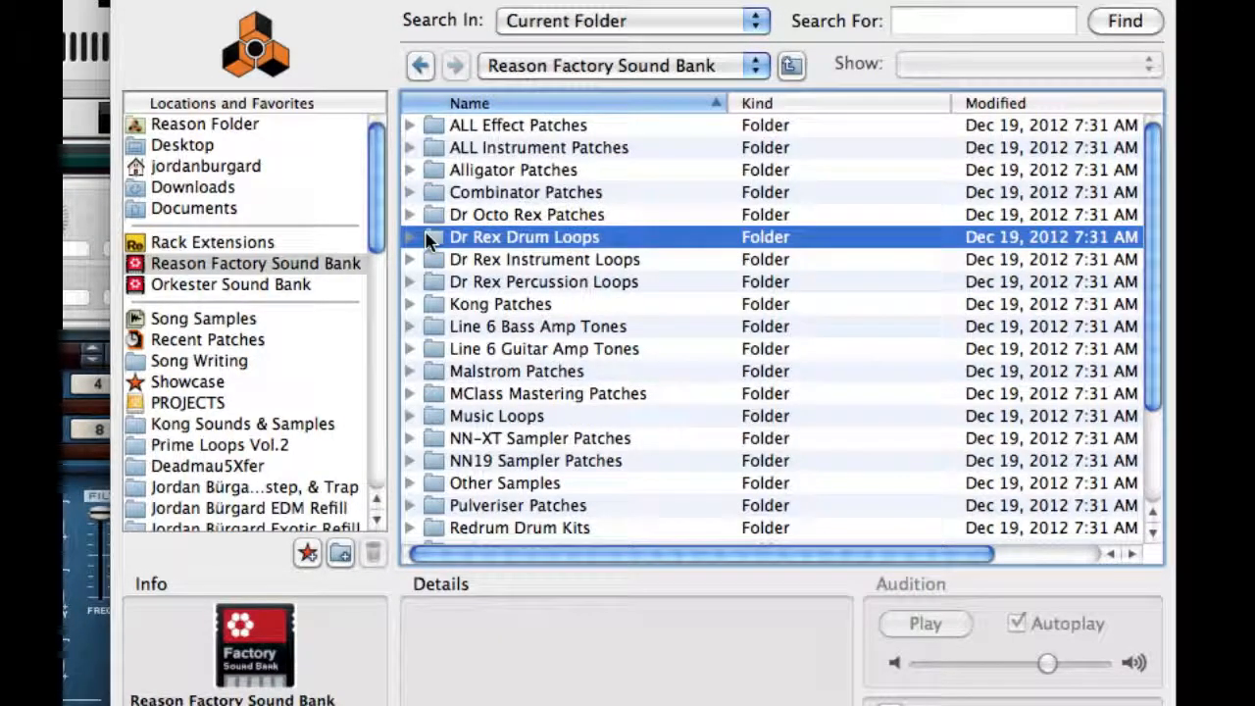
mouse_move(529, 284)
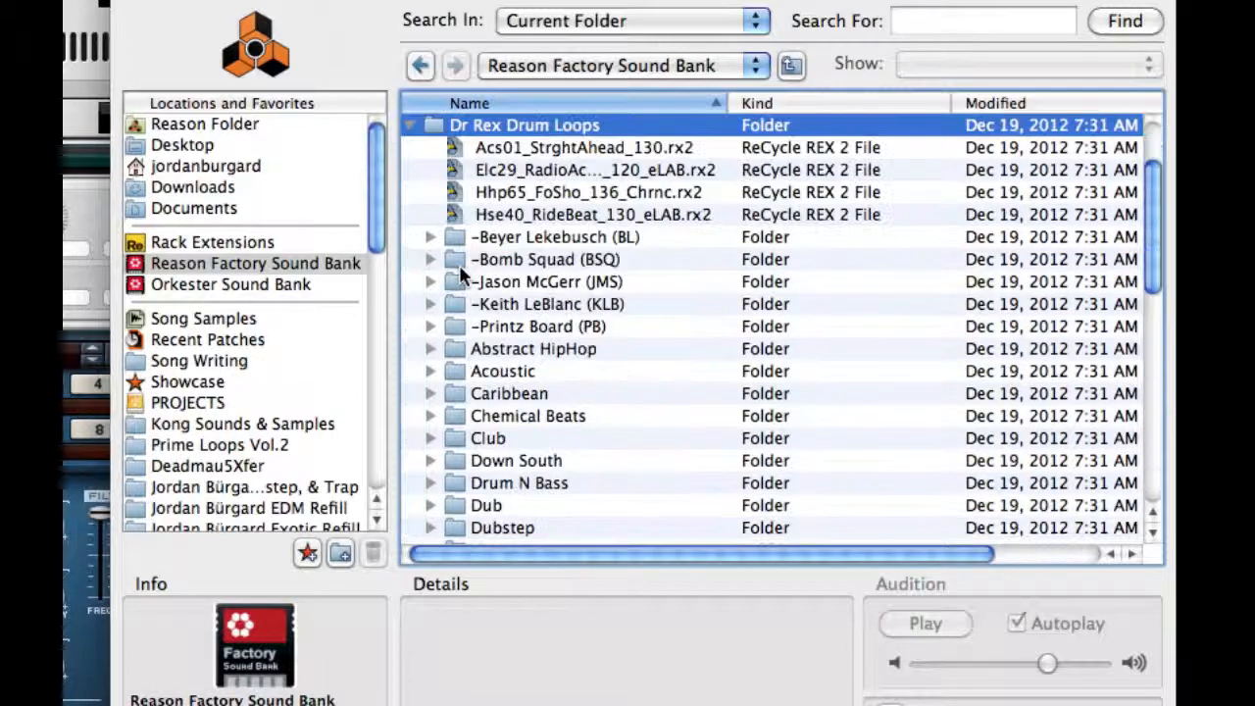
mouse_move(431, 265)
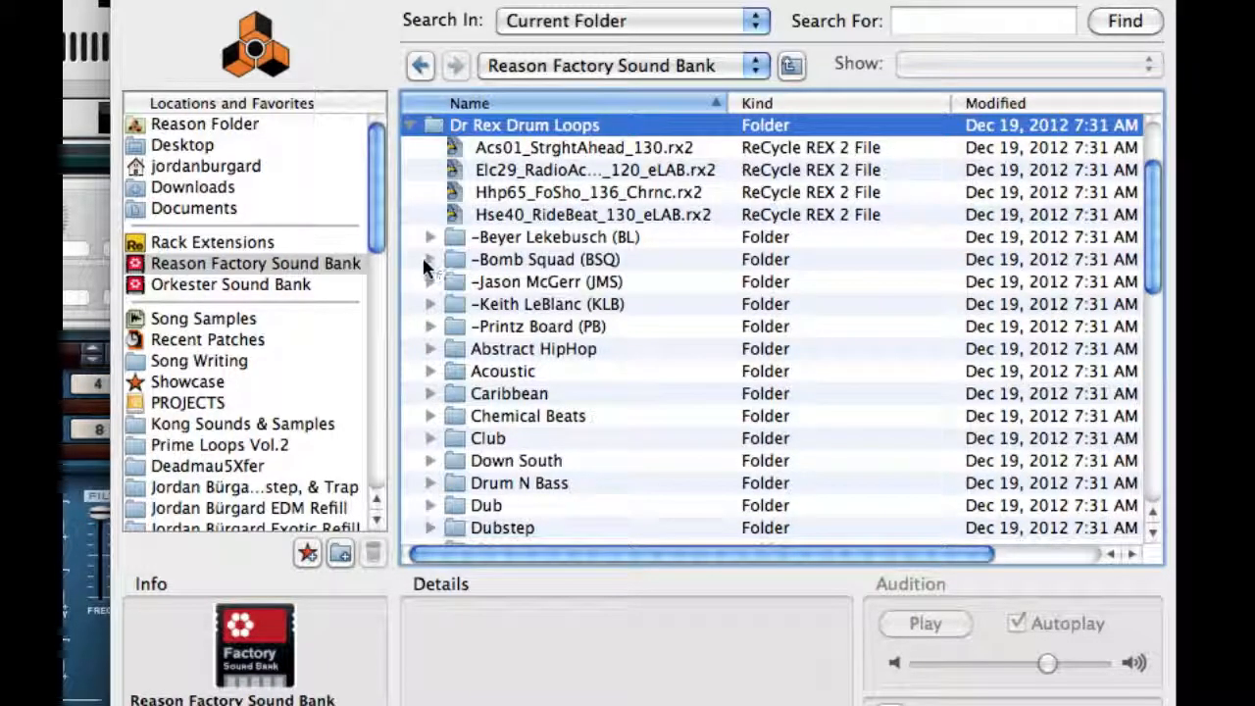
click(429, 259)
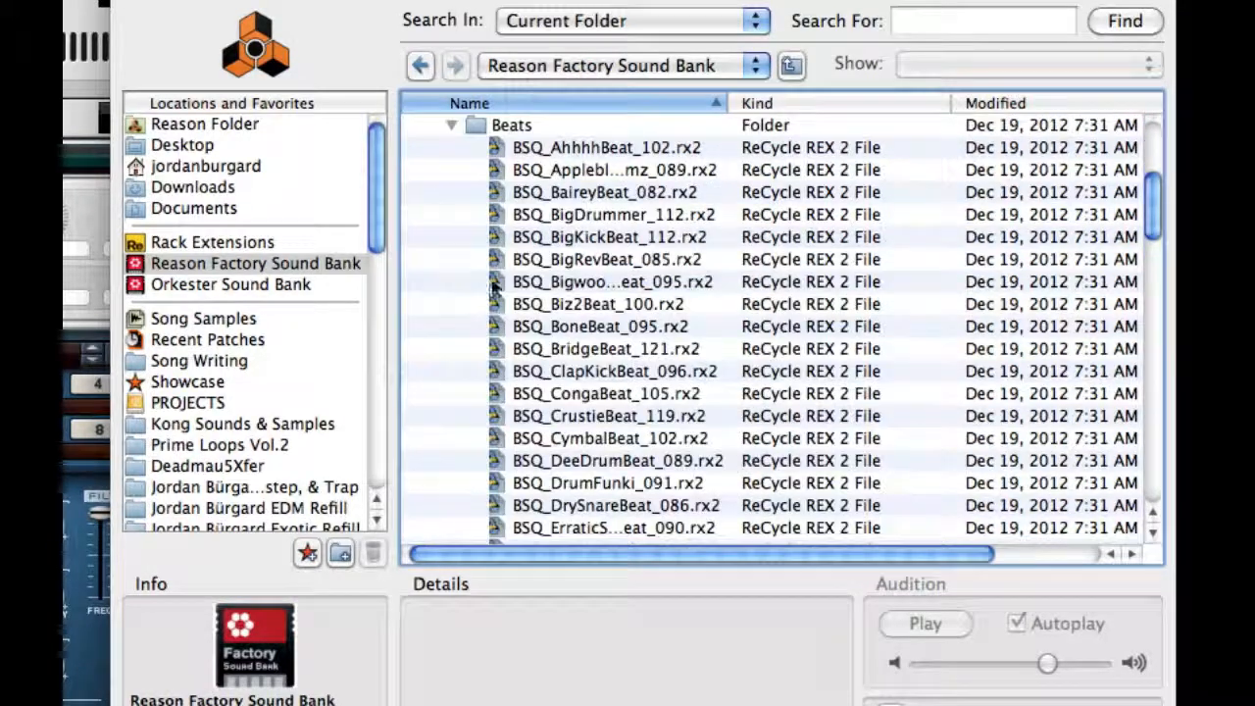
scroll(down, 3)
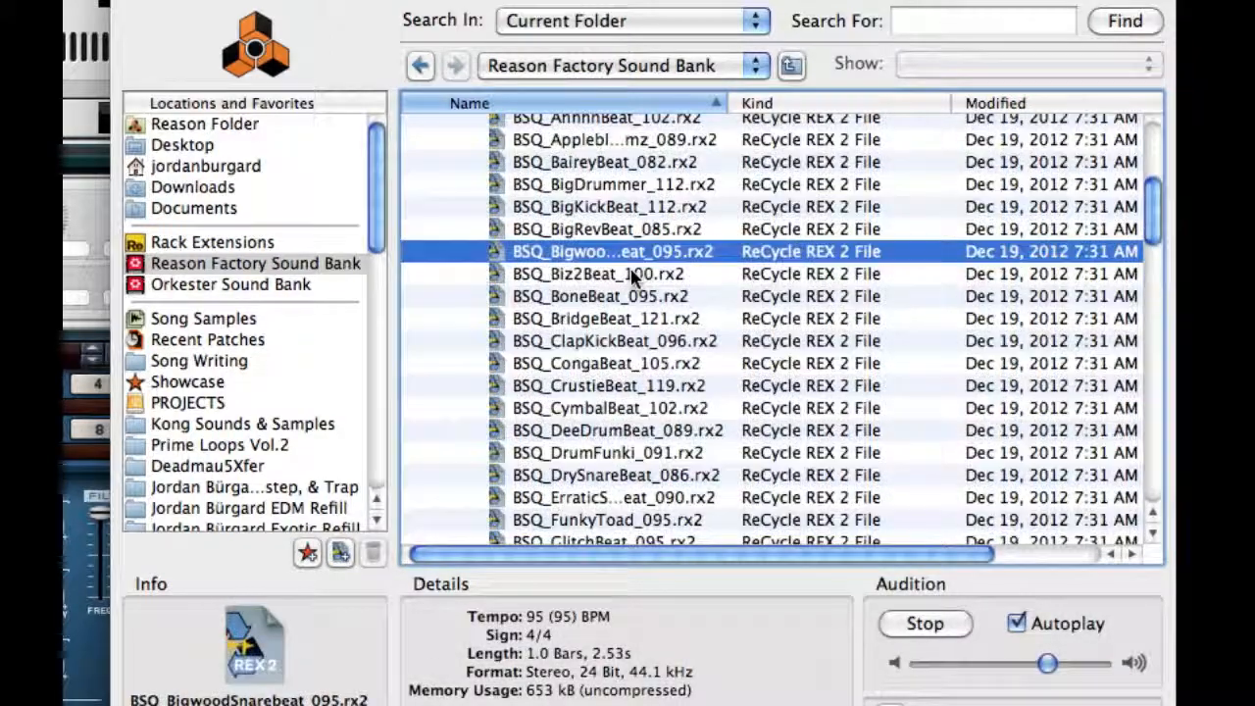
click(922, 623)
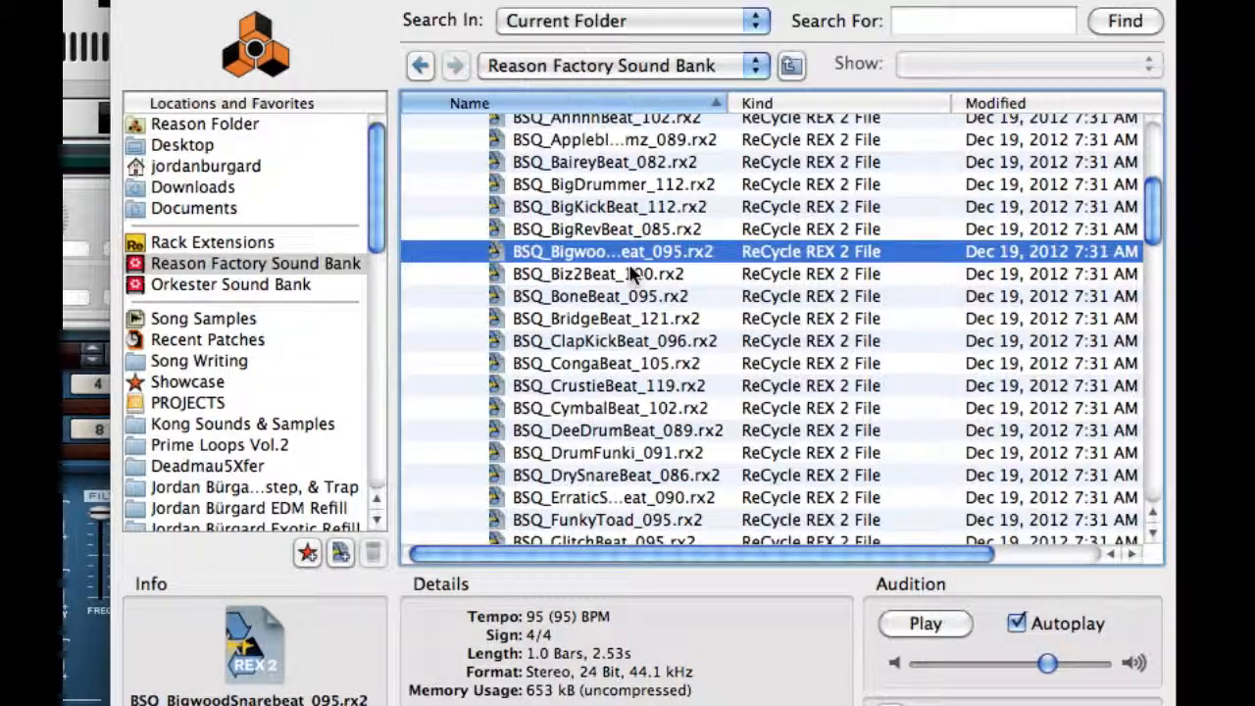
double_click(611, 251)
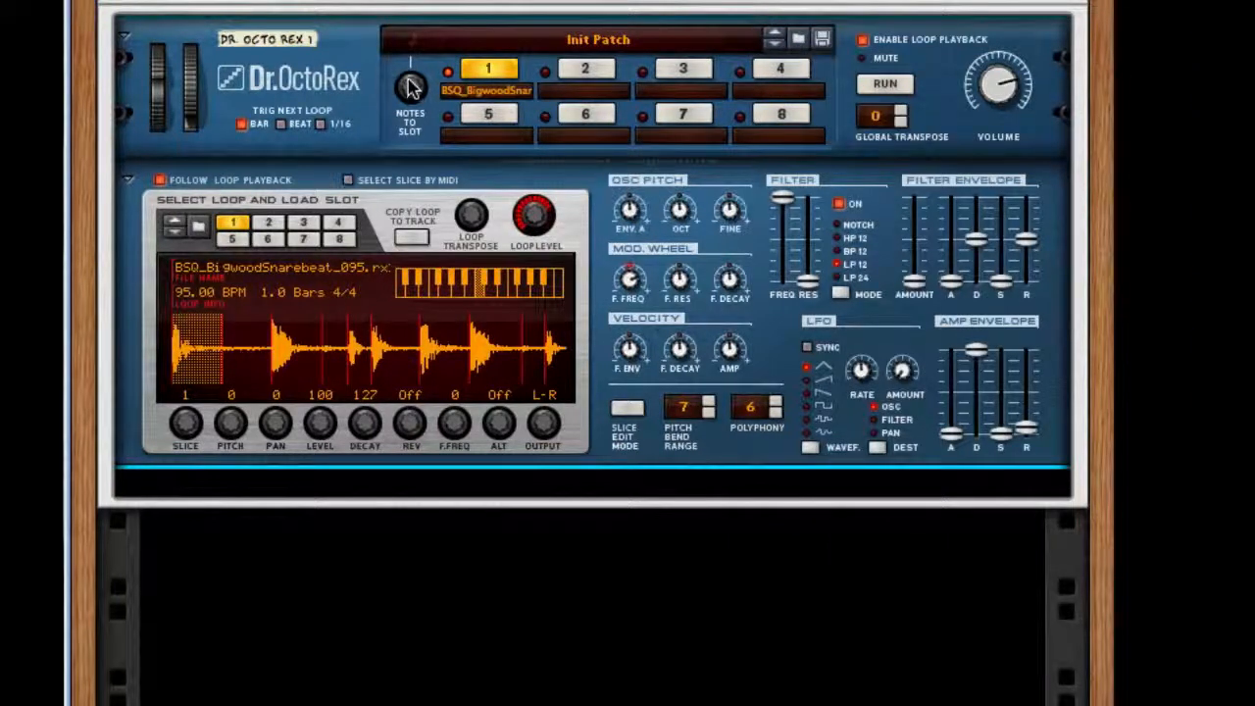
mouse_move(410, 88)
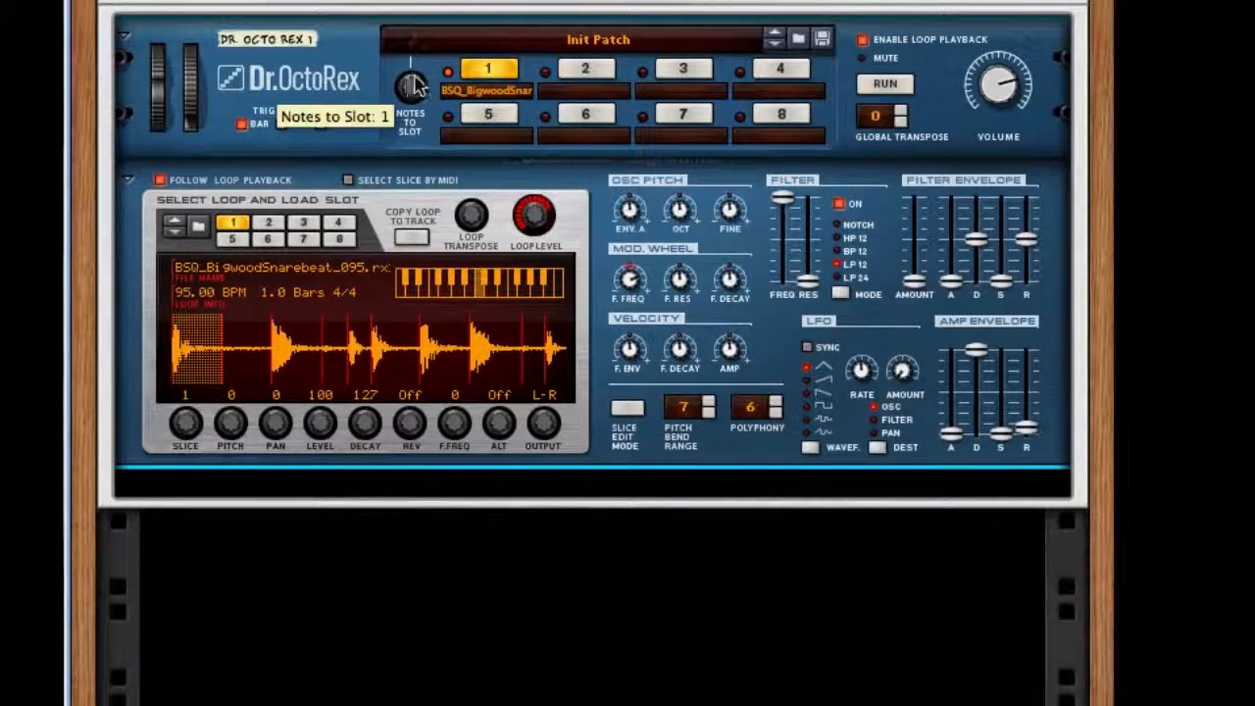
mouse_move(827, 310)
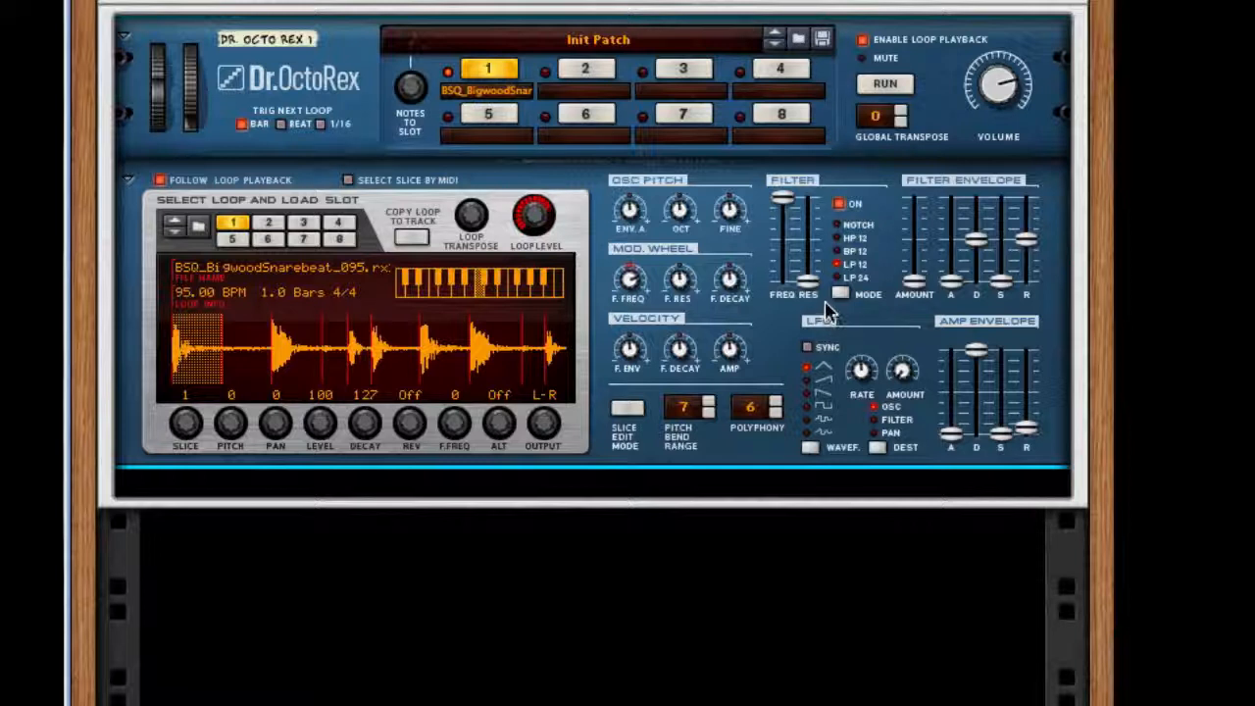
mouse_move(901, 51)
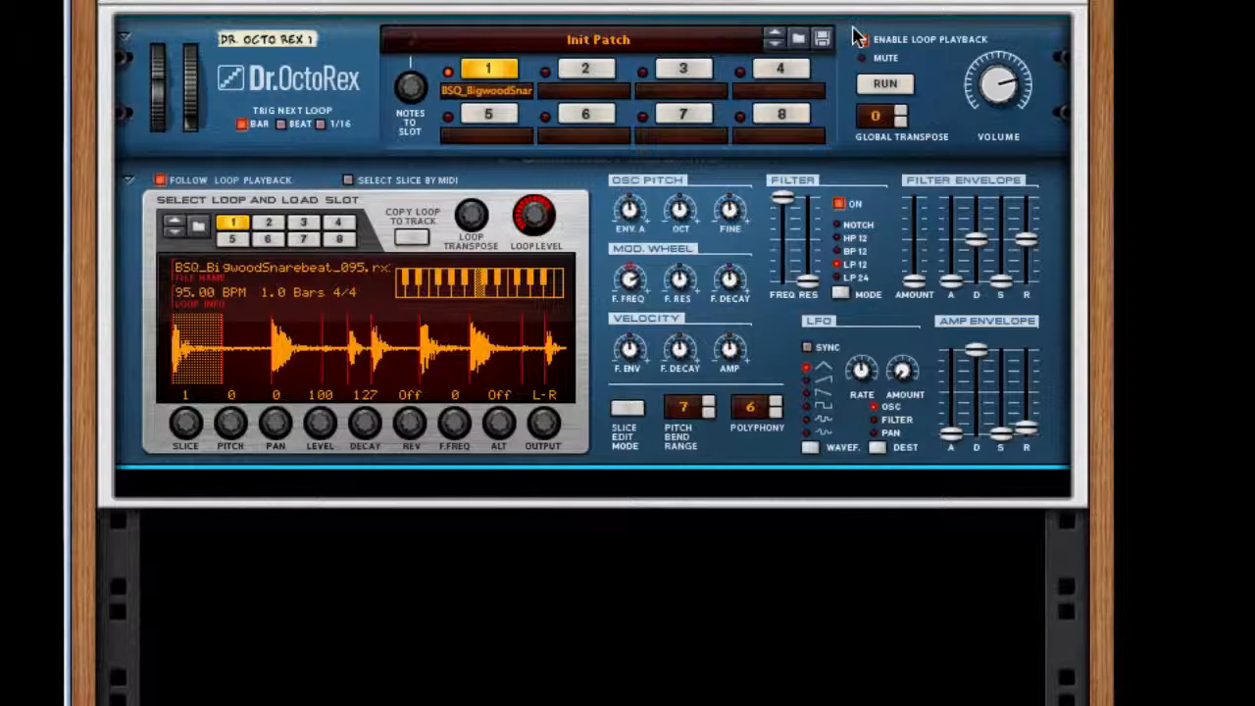
mouse_move(871, 39)
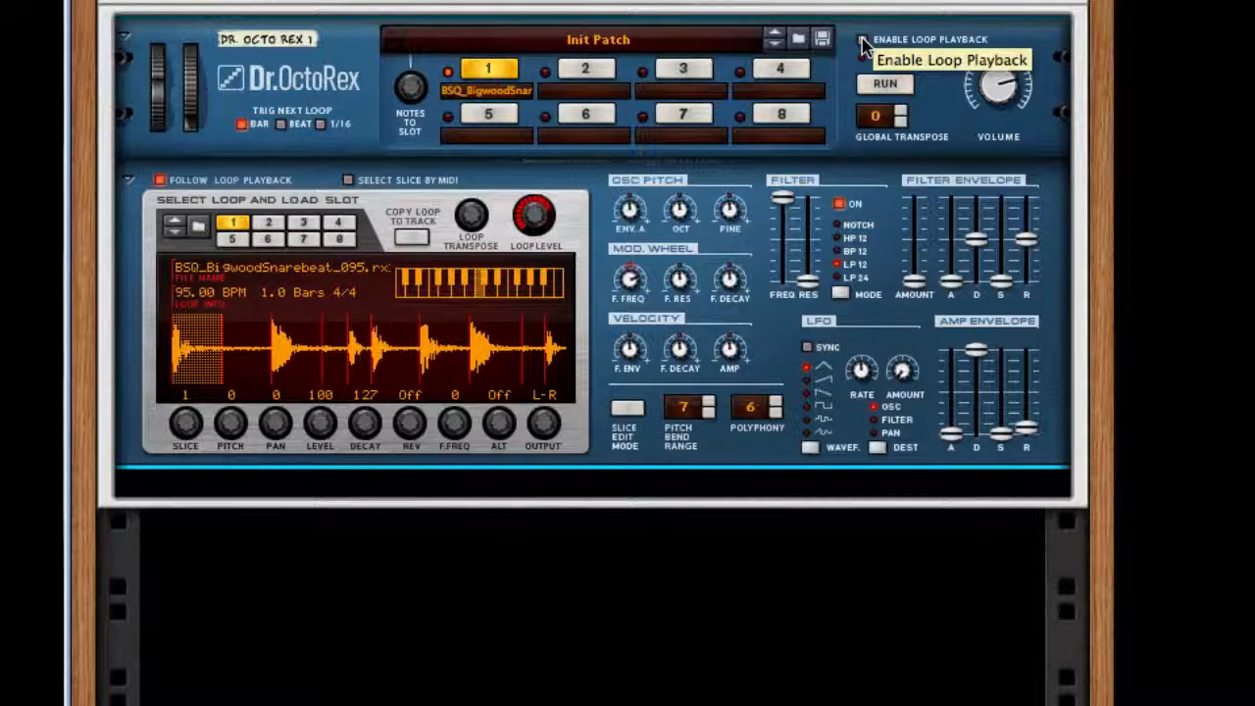
mouse_move(853, 294)
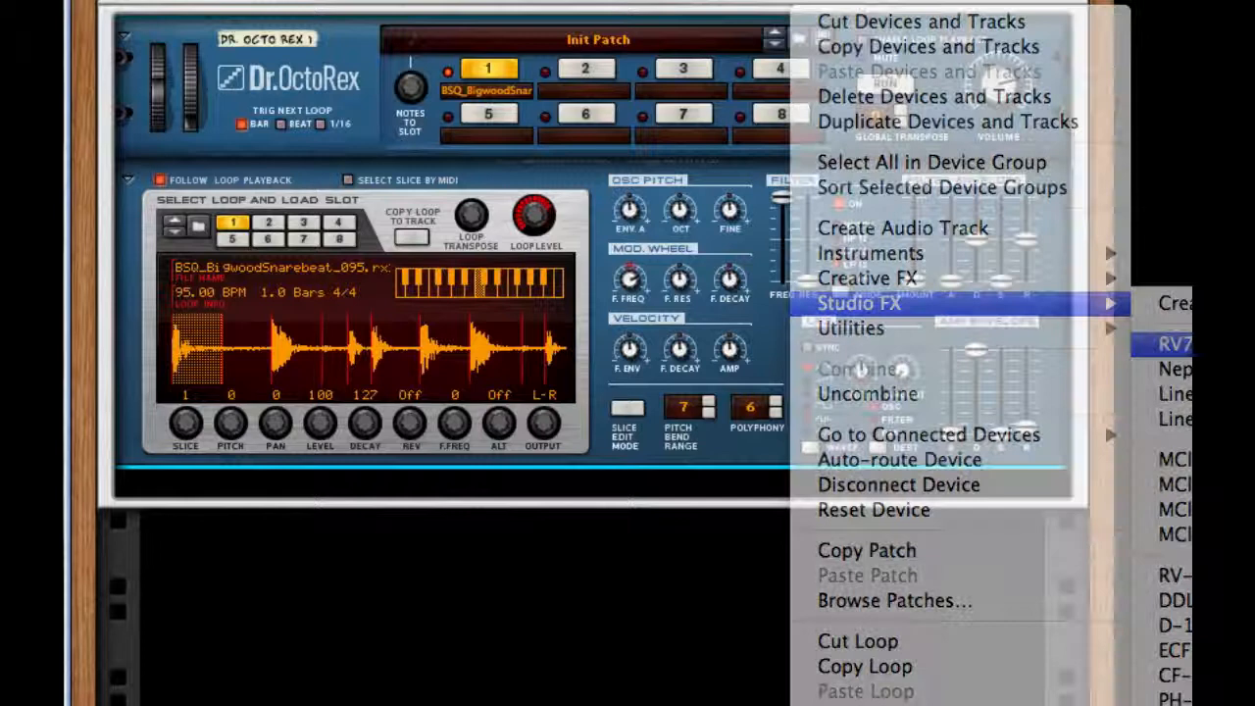
Step: Add an RV7000 Advanced Reverb below Dr. OctoRex and bring up the device menu for the next effect
click(1173, 343)
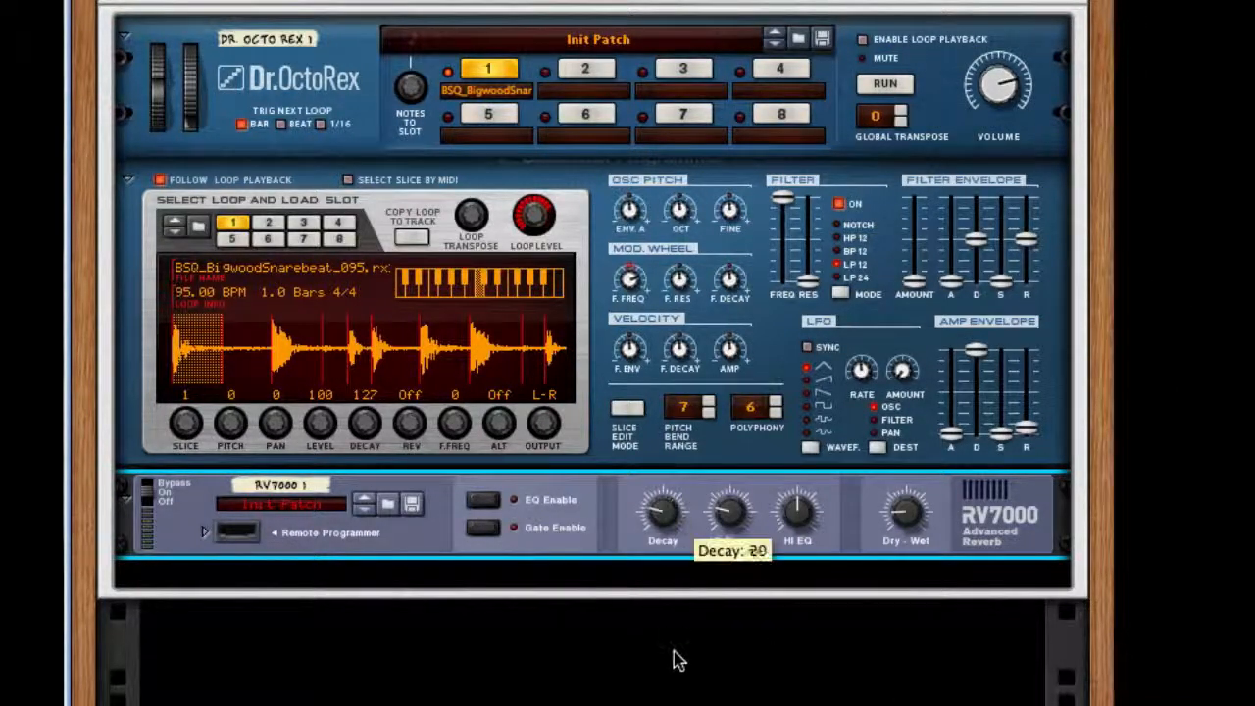
scroll(down, 3)
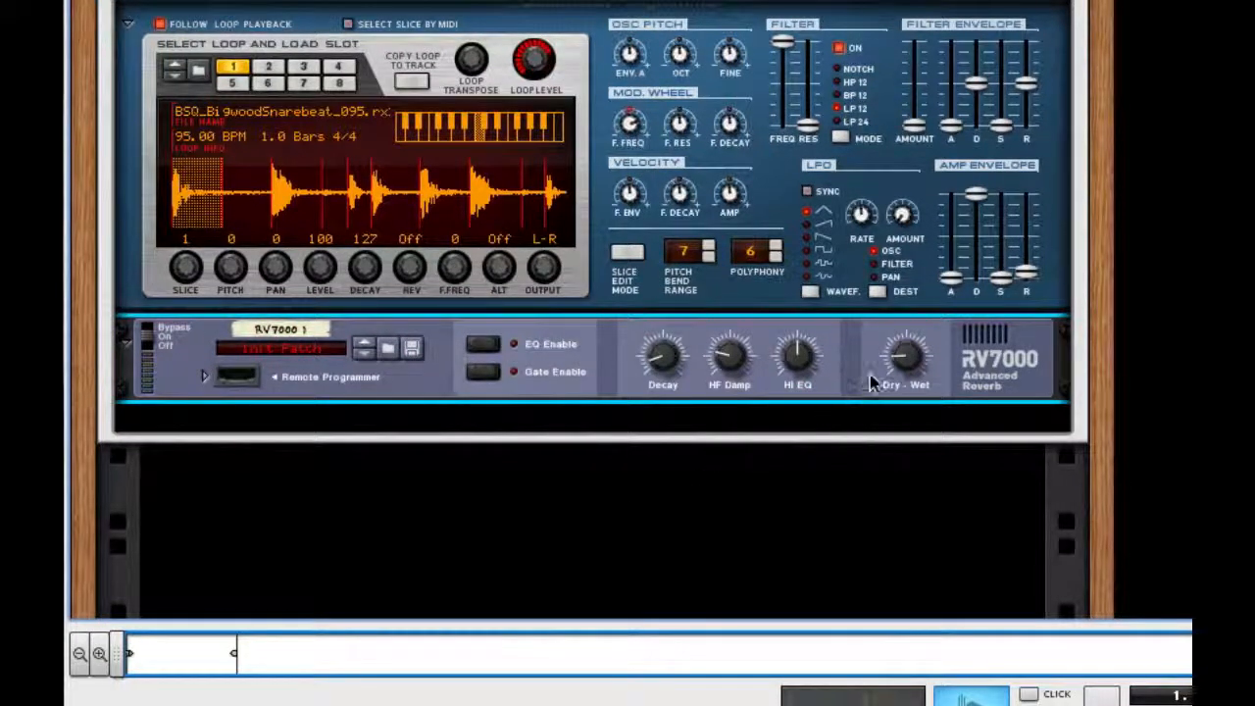
mouse_move(902, 368)
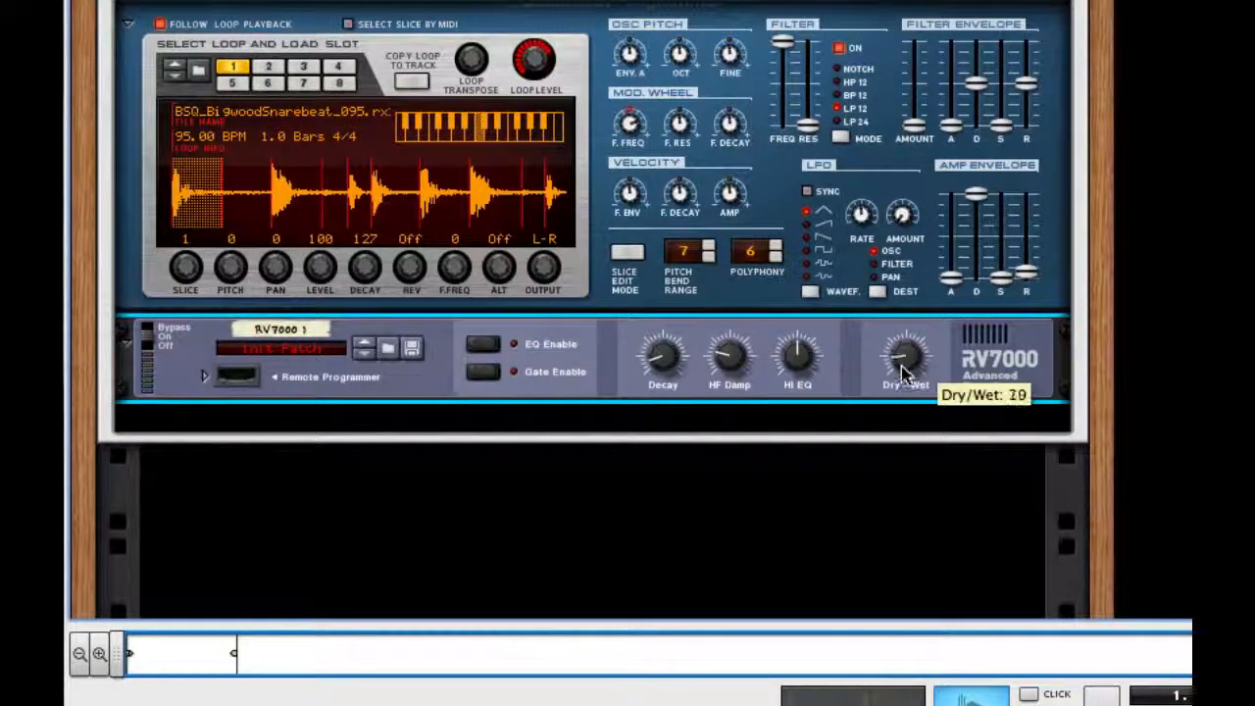
mouse_move(677, 357)
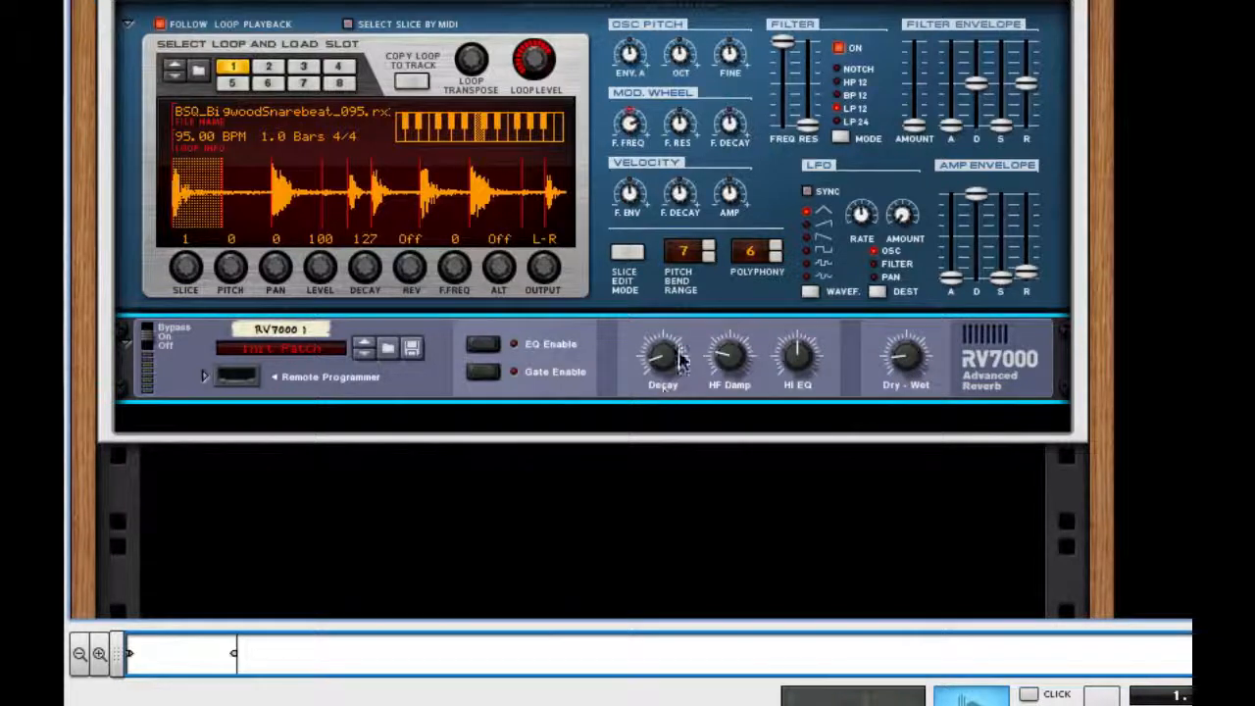
mouse_move(1024, 352)
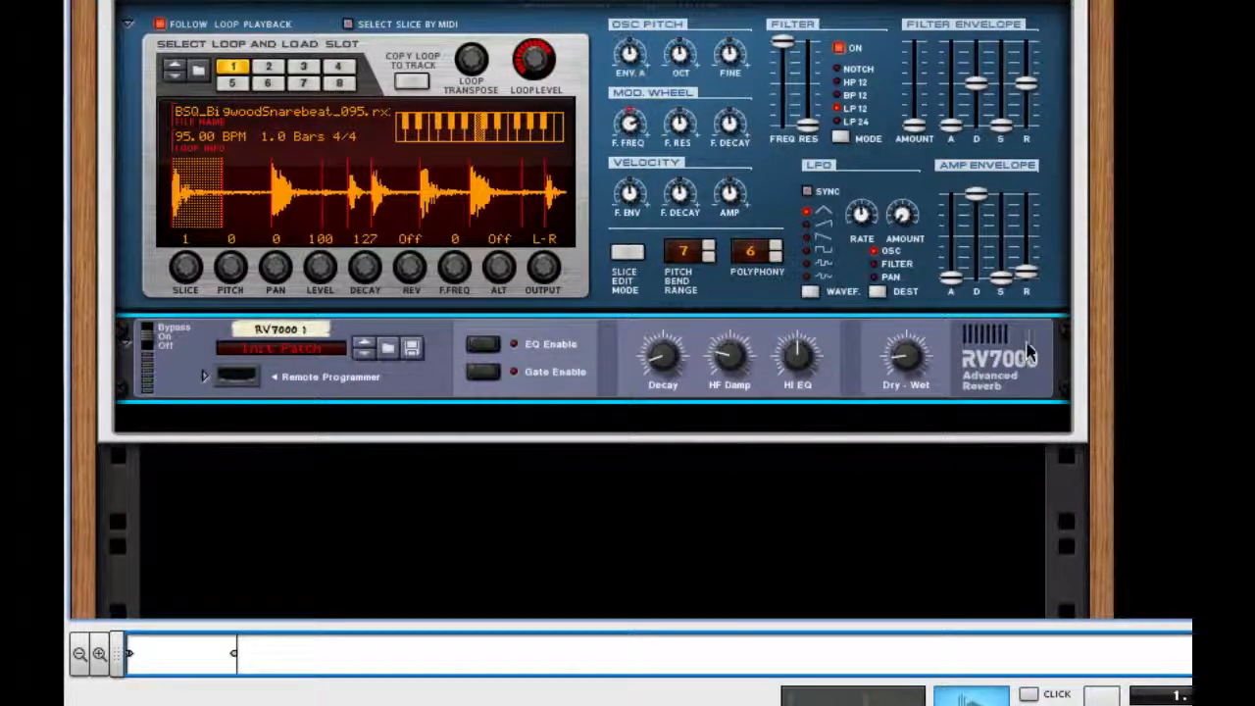
right_click(1029, 349)
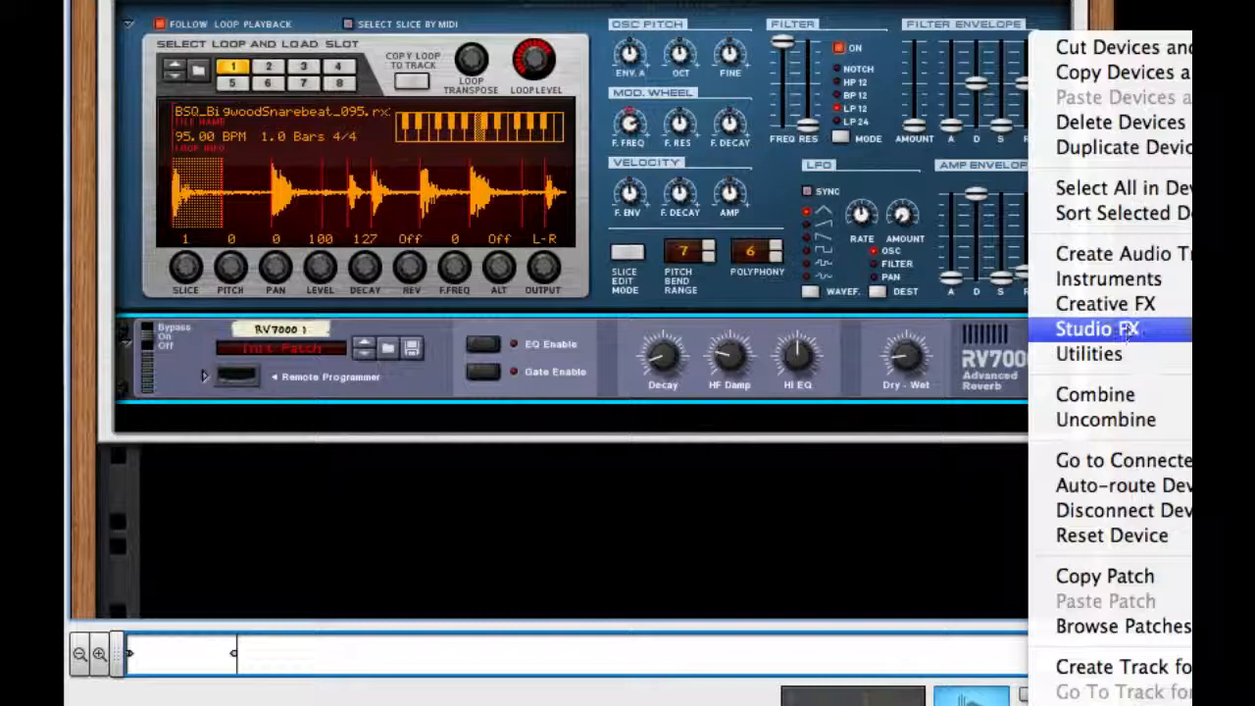
Step: Add a Line 6 Bass Amp below the RV7000 and bring up the device menu again
click(1097, 330)
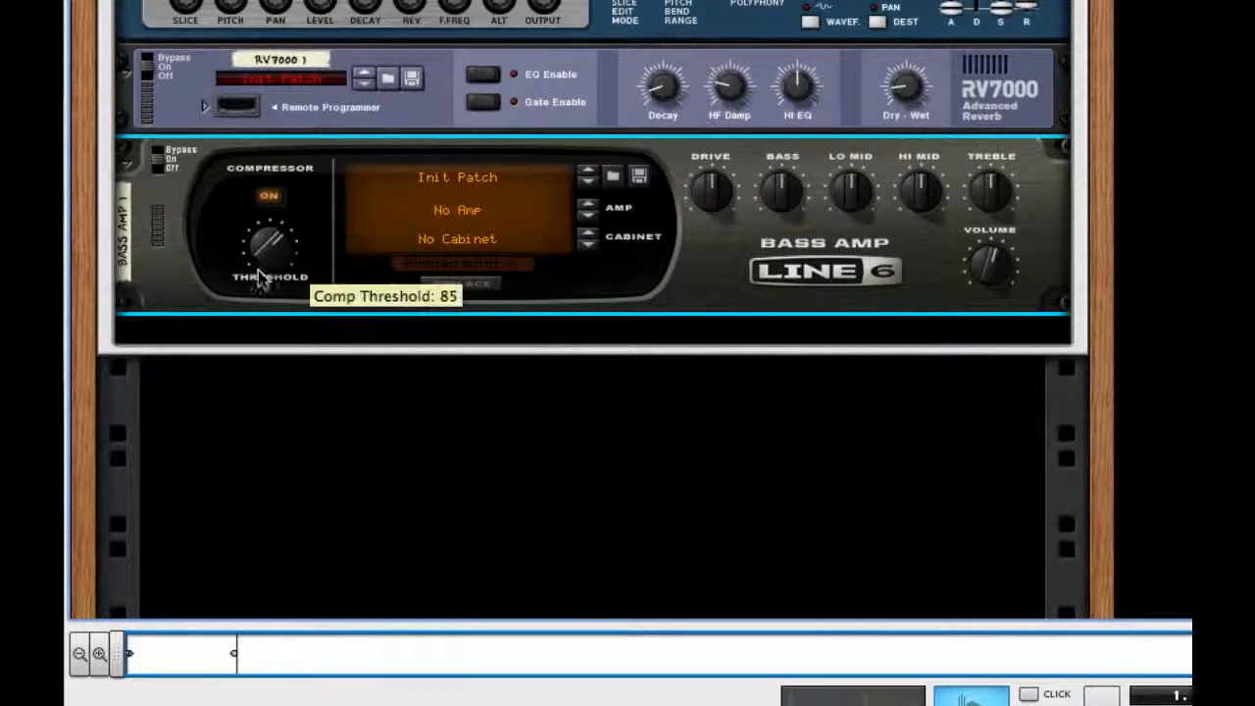
mouse_move(271, 298)
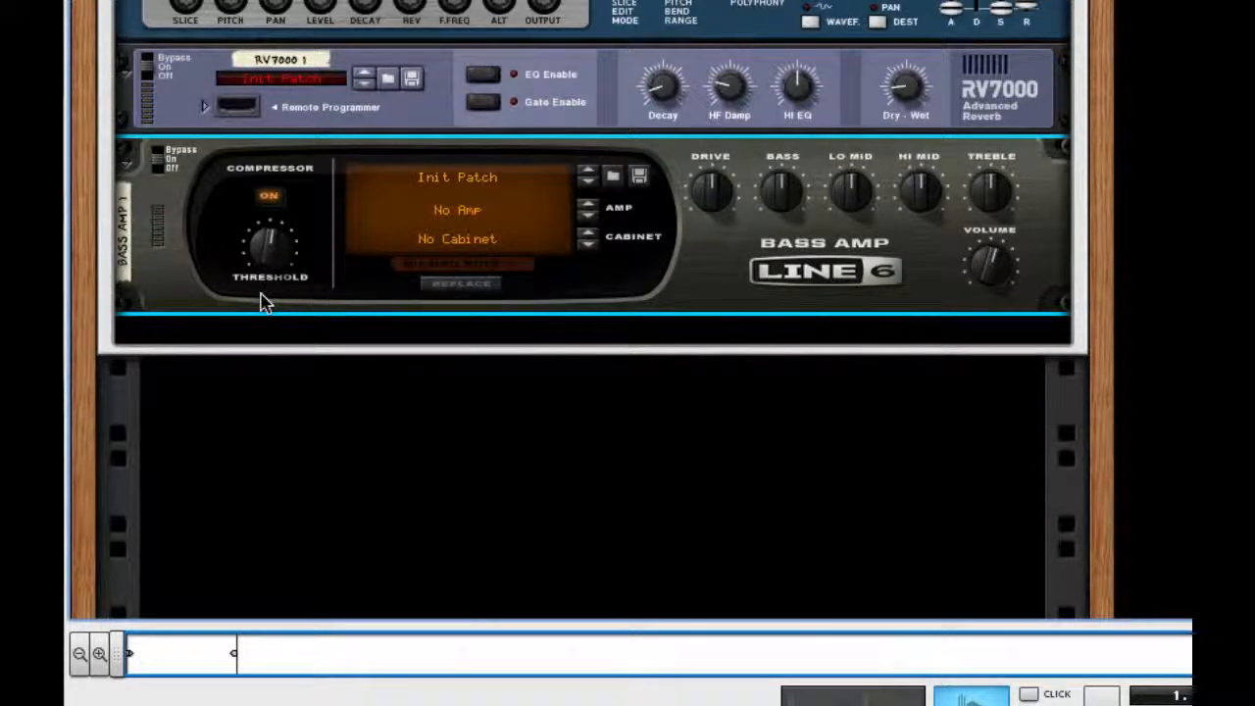
mouse_move(274, 255)
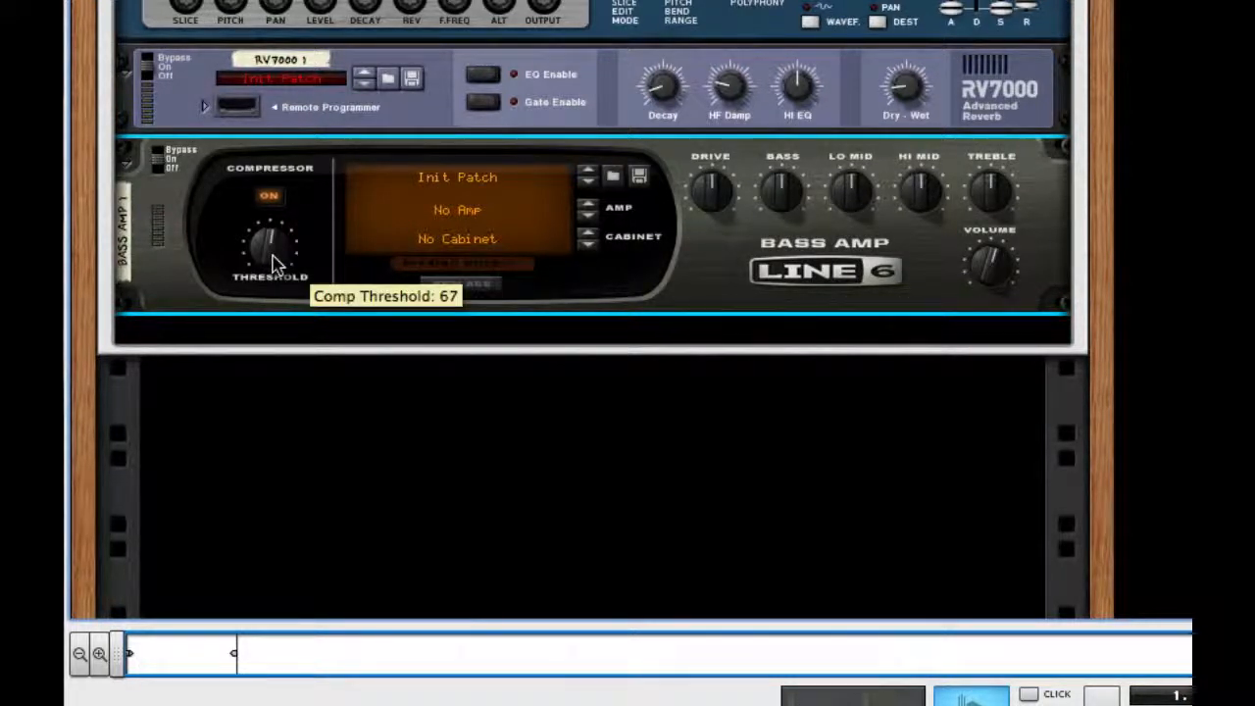
mouse_move(757, 231)
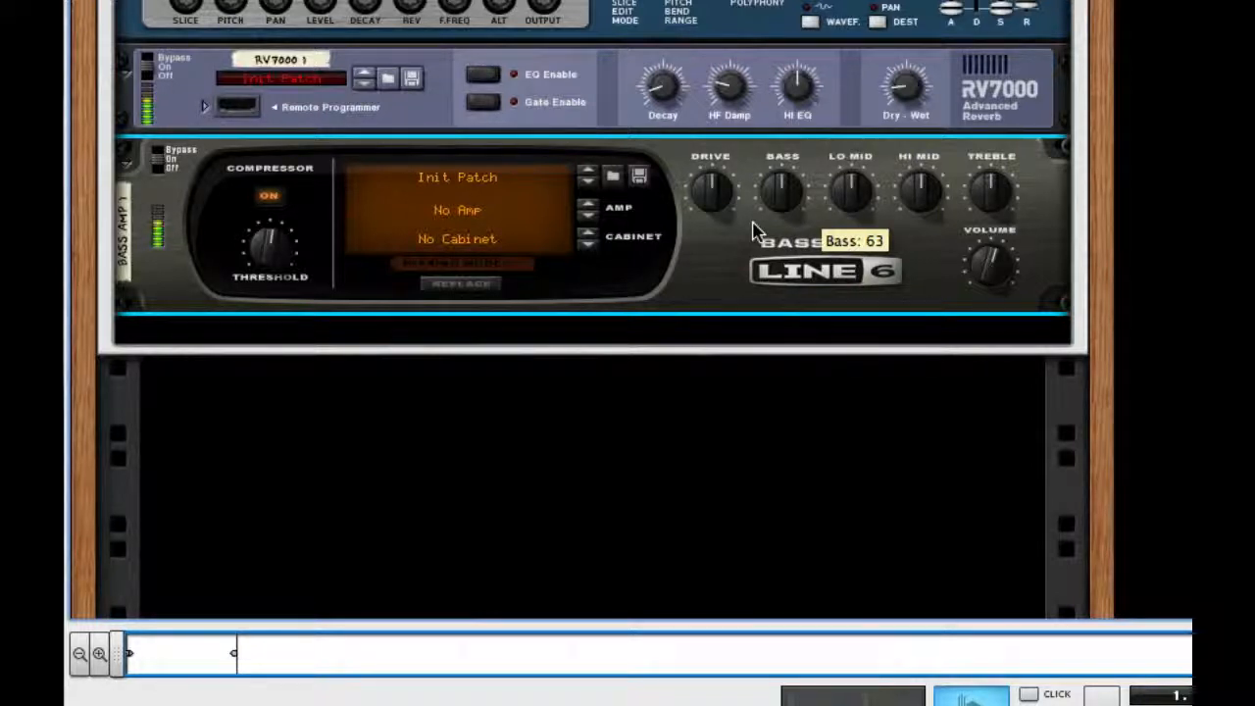
mouse_move(931, 278)
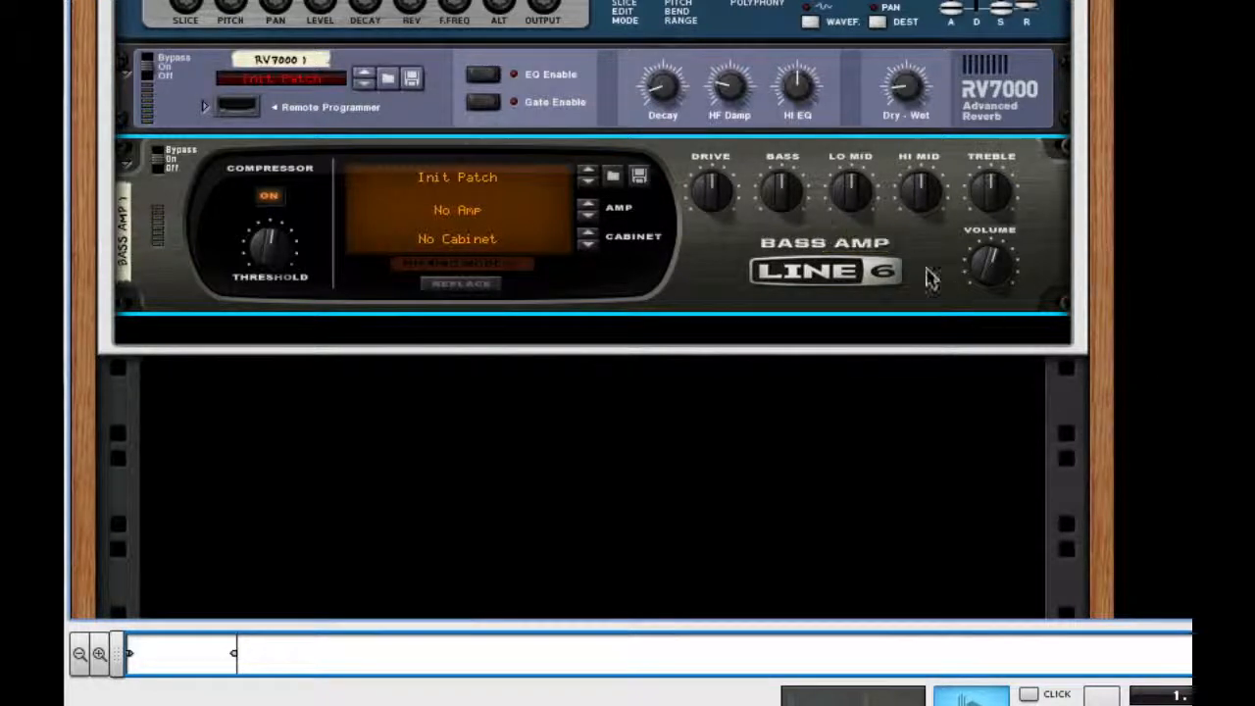
mouse_move(784, 329)
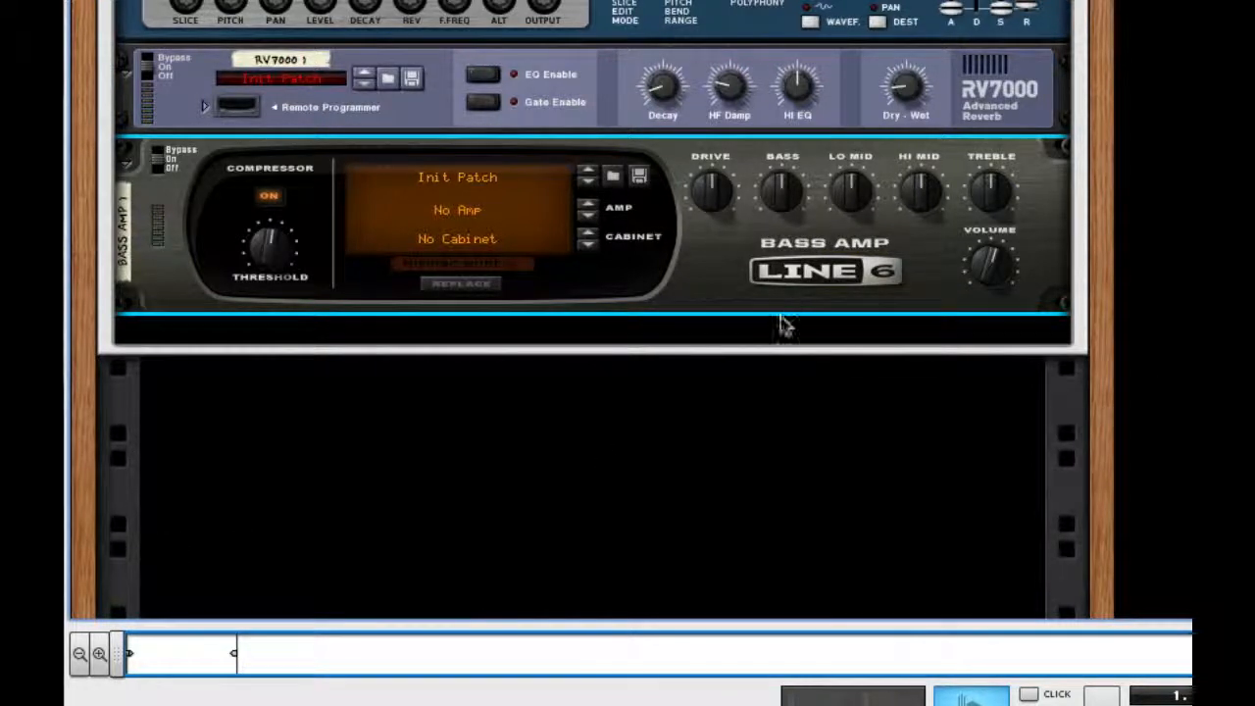
right_click(785, 324)
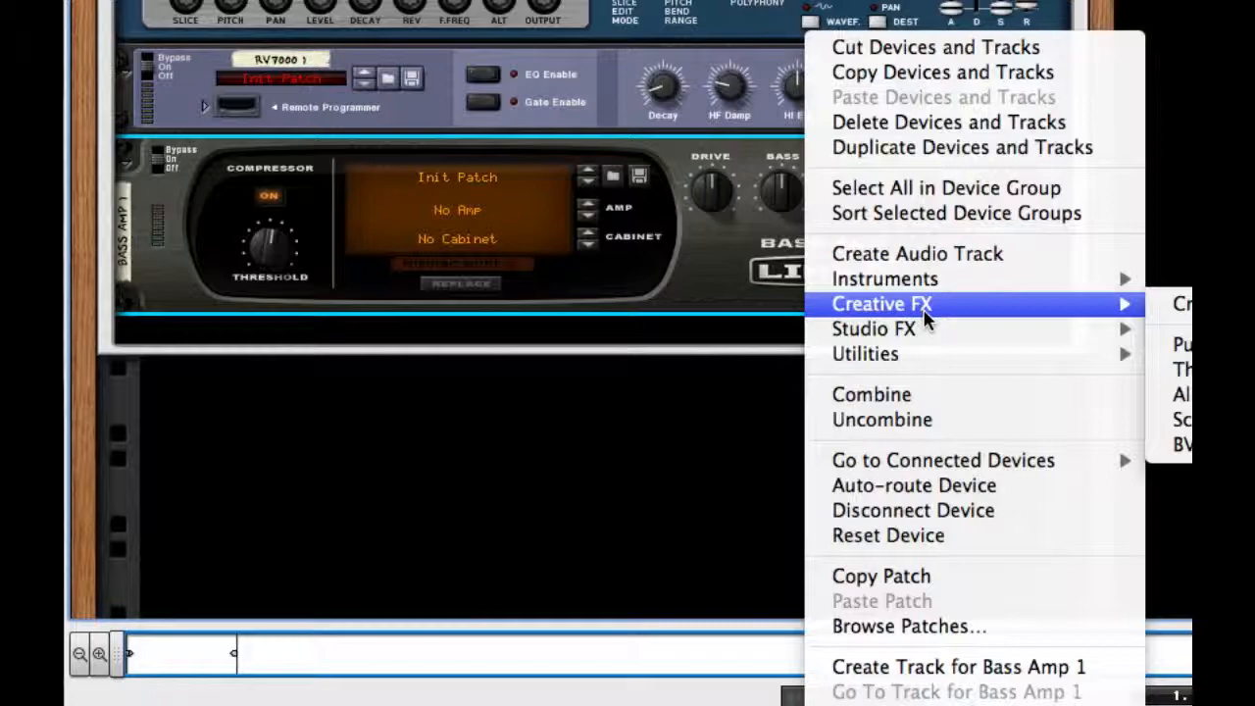
mouse_move(1180, 369)
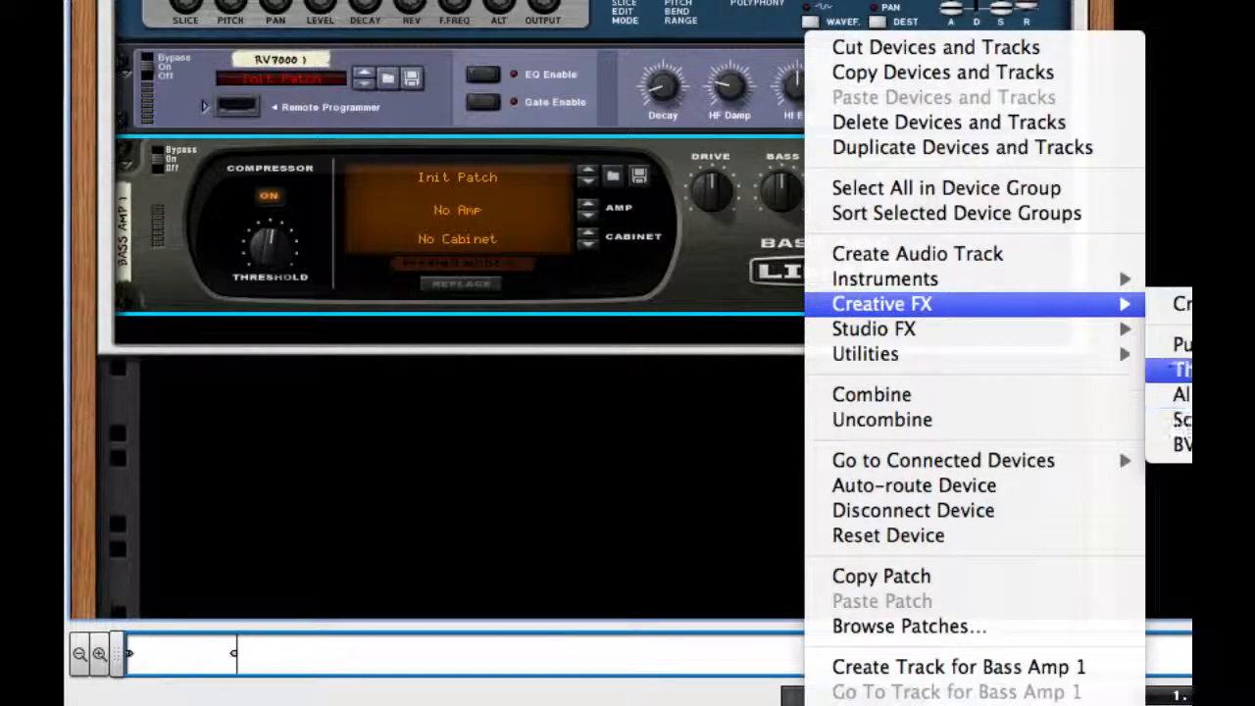
Step: Add The Echo delay below the bass amp and set its Dry/Wet balance to 50%
click(1180, 368)
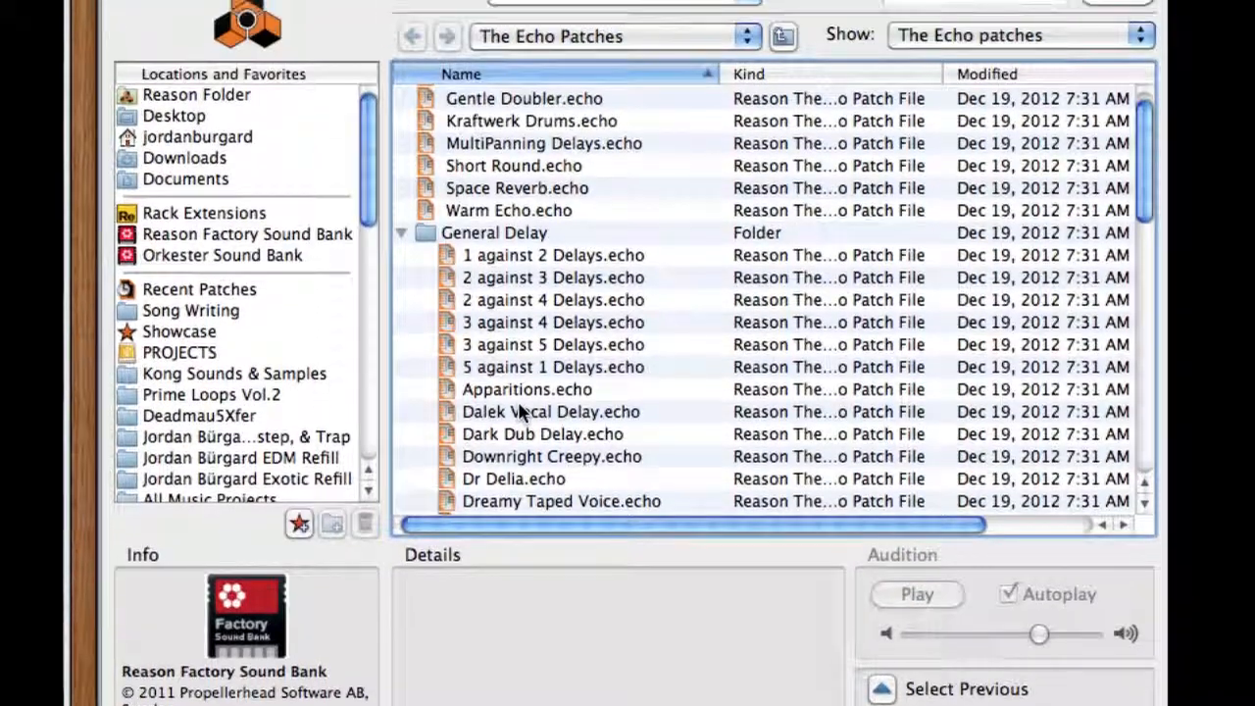
scroll(down, 3)
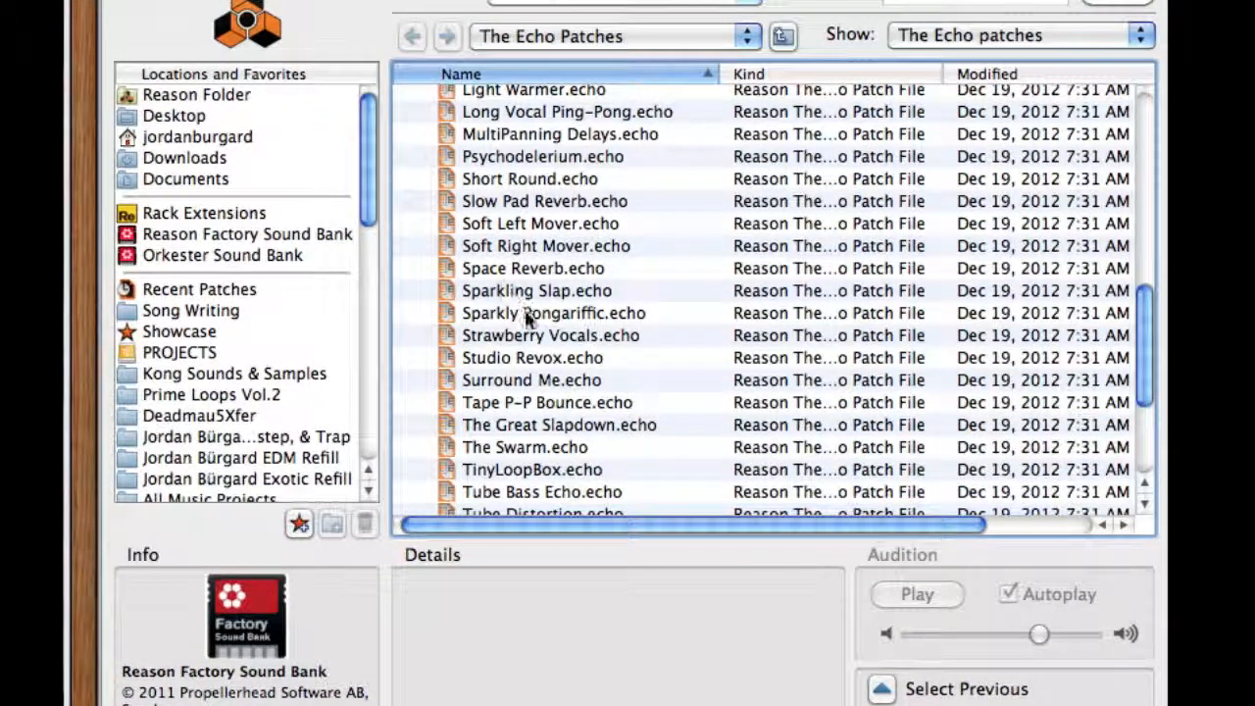
mouse_move(480, 187)
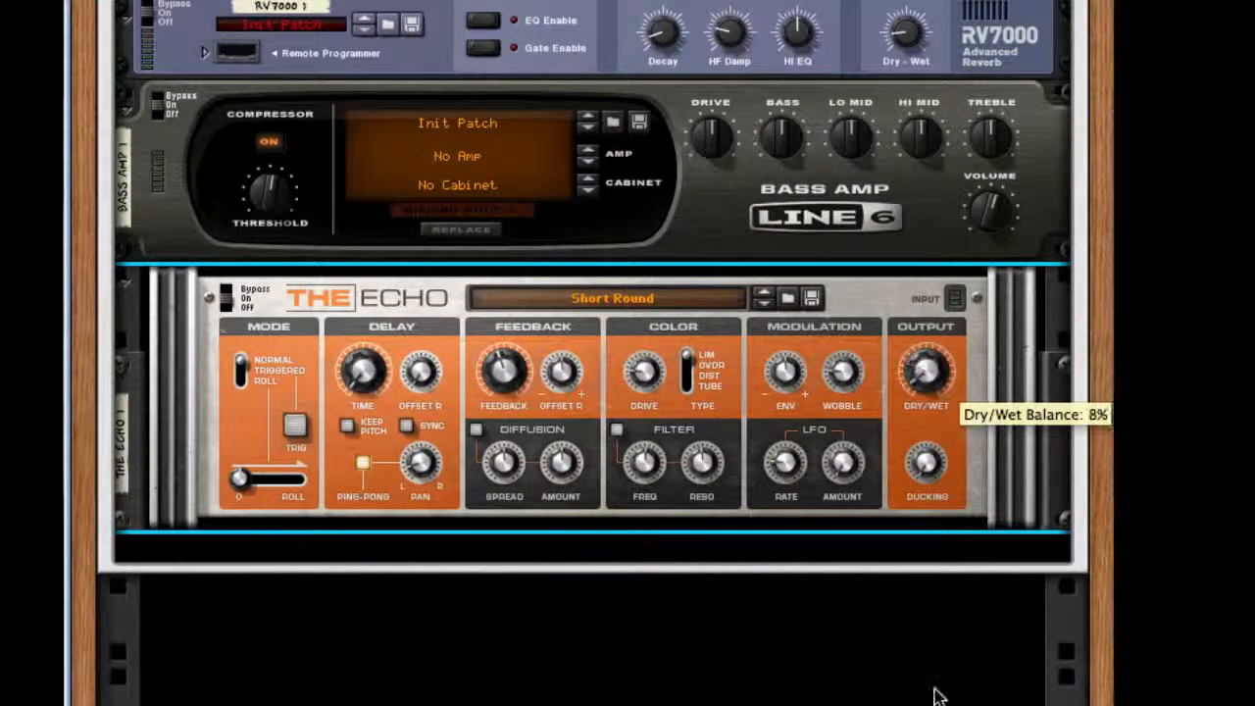
drag(925, 370, 931, 333)
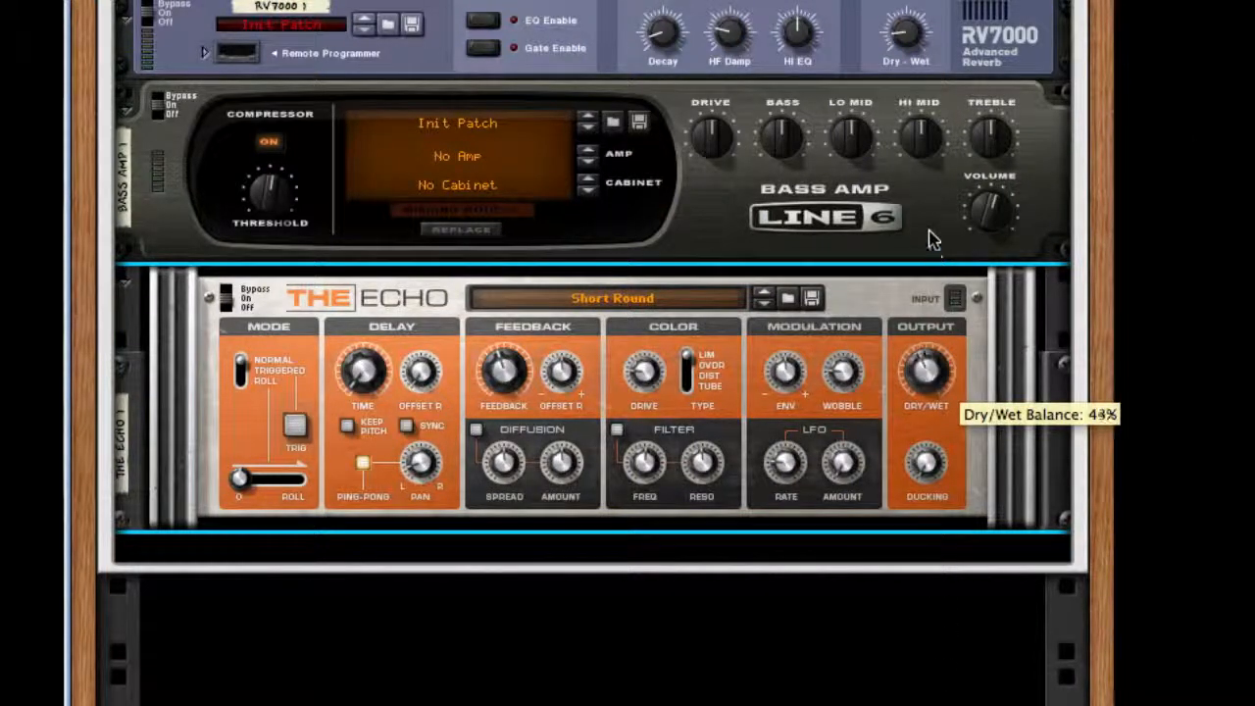
drag(925, 382, 930, 370)
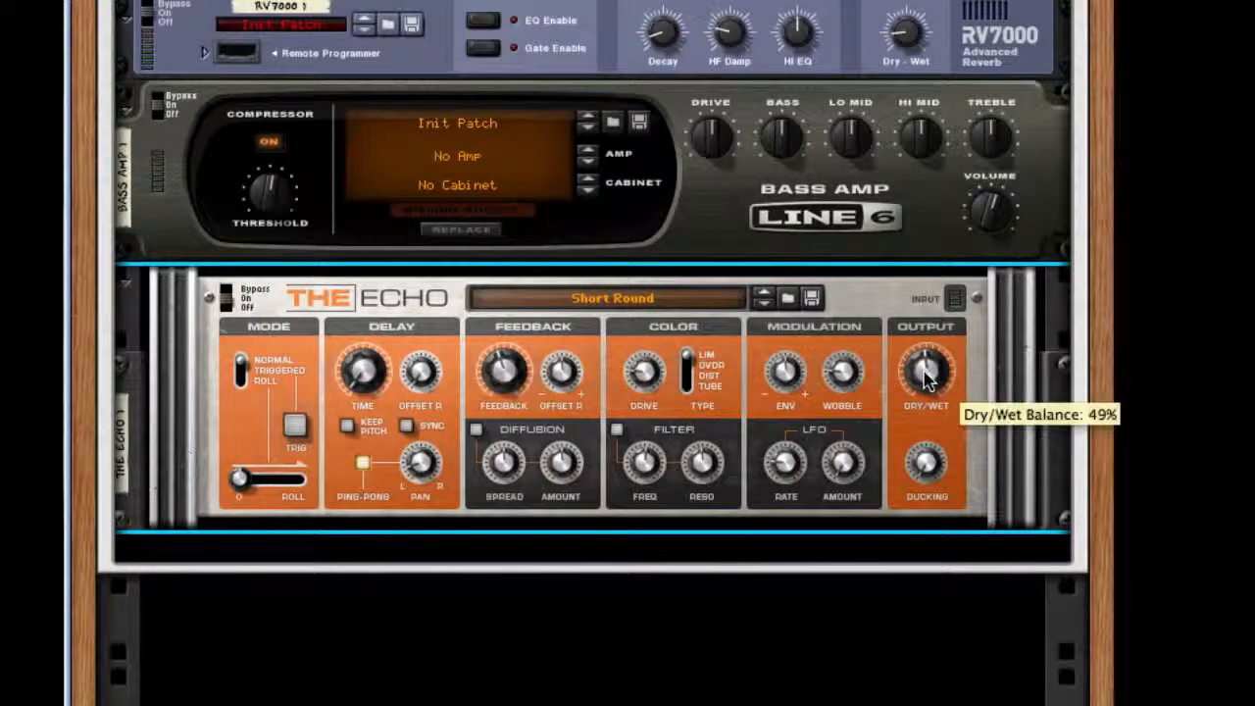
drag(925, 376, 929, 373)
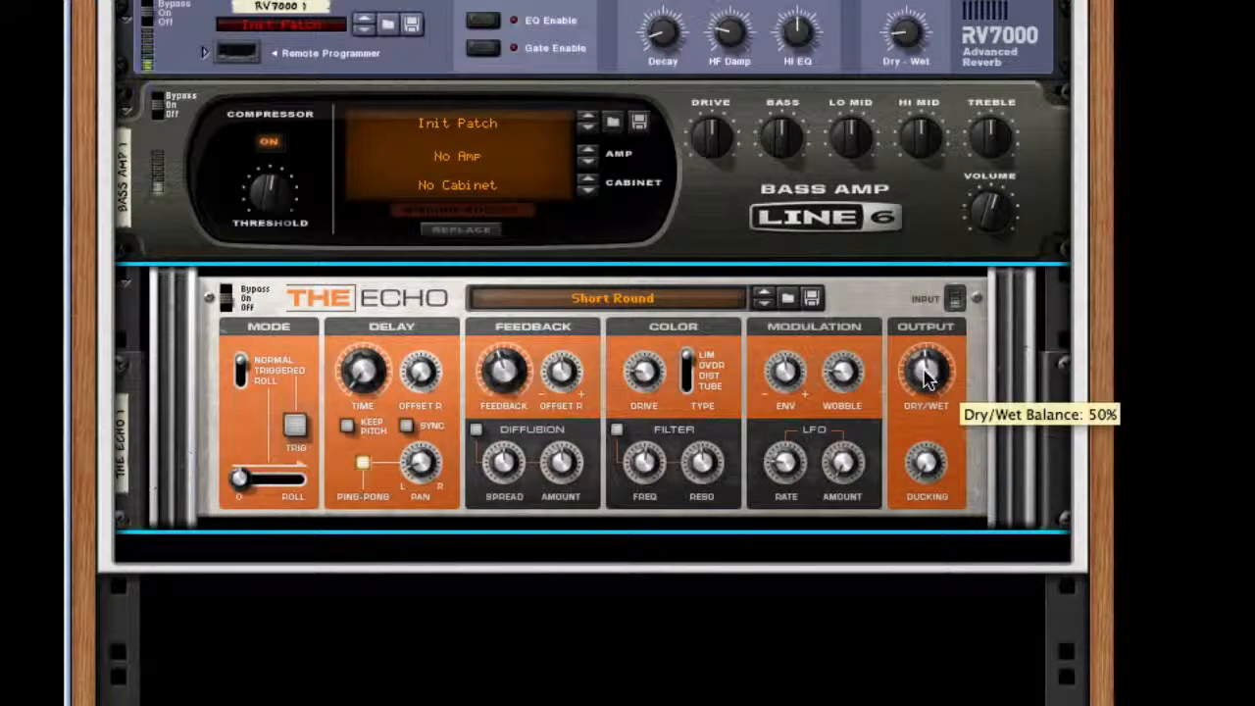
mouse_move(984, 390)
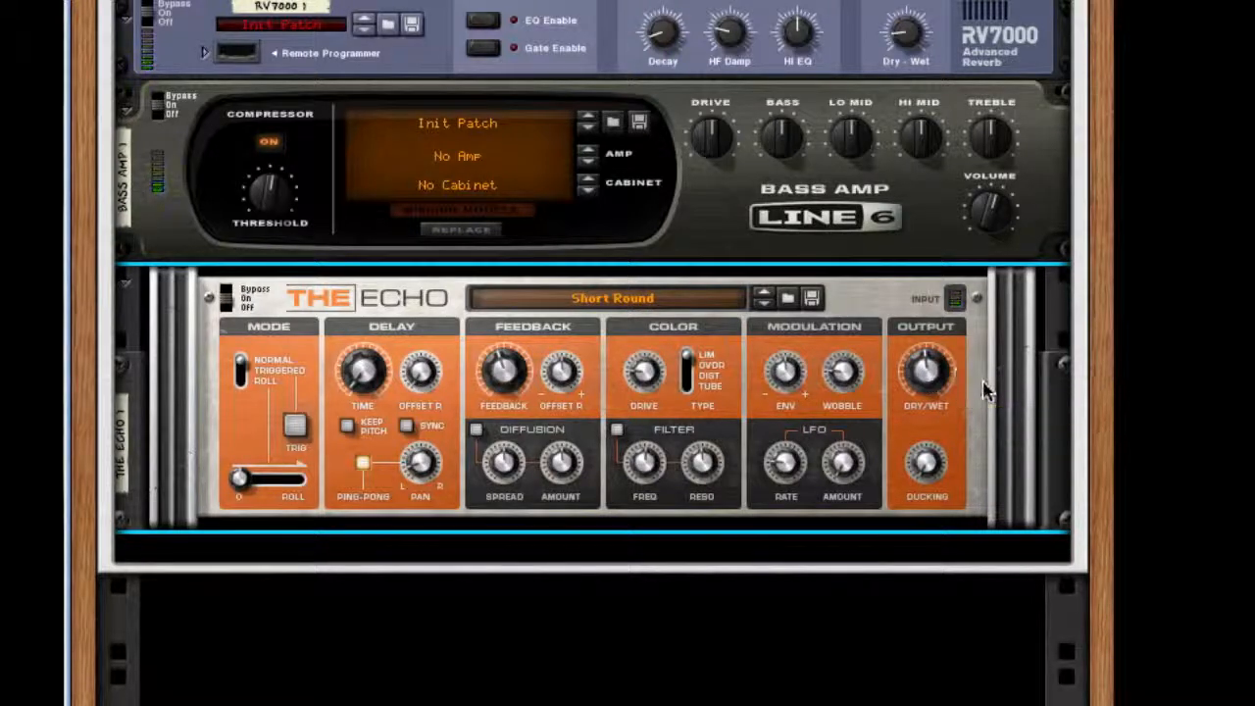
right_click(984, 382)
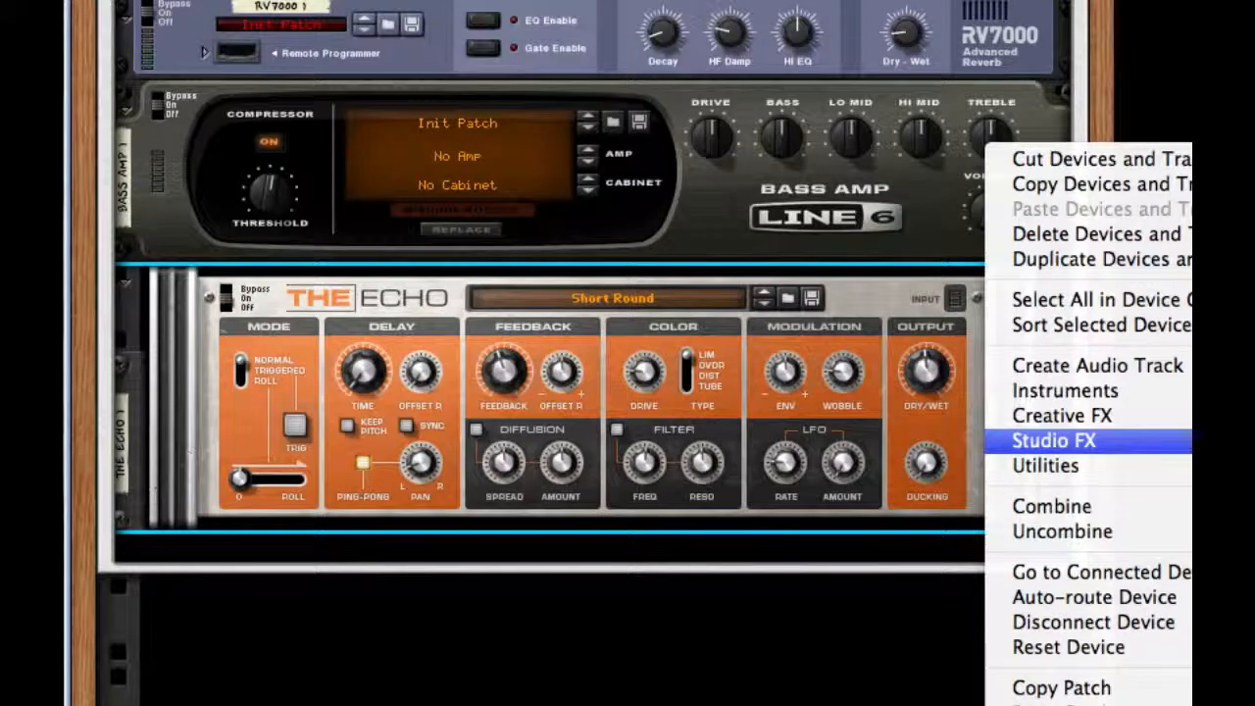
mouse_move(1061, 415)
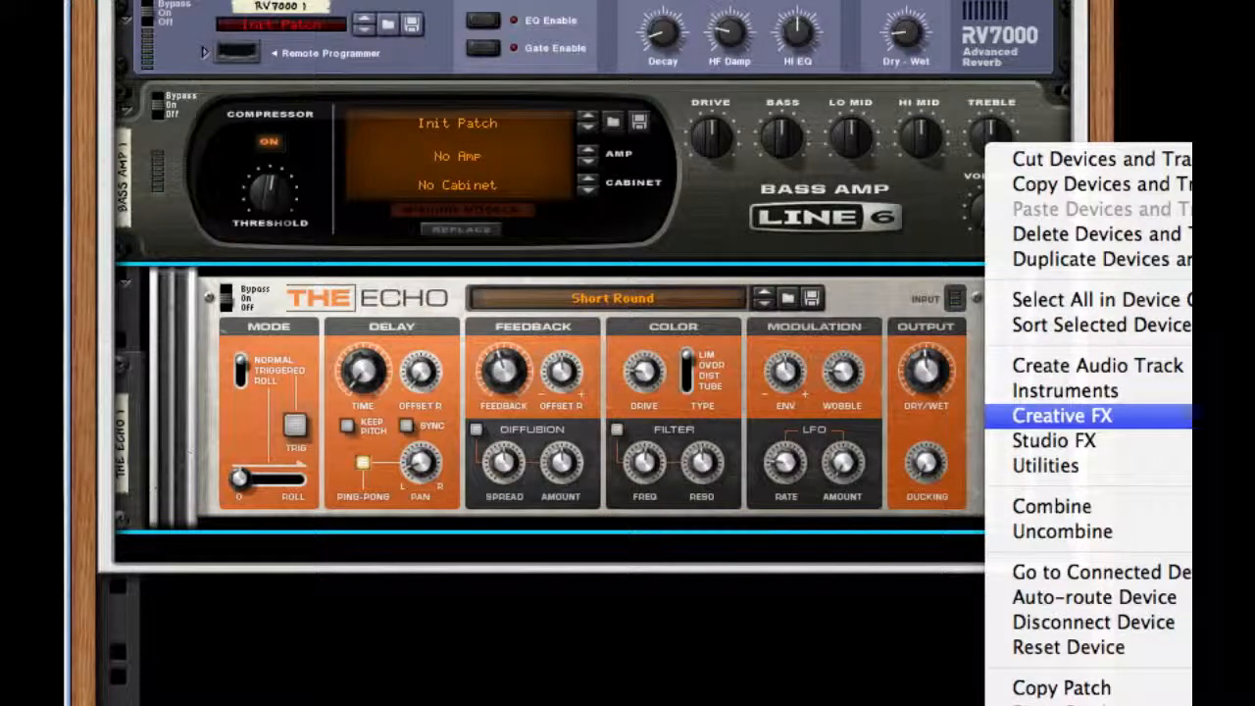
Step: Insert an Alligator gate below The Echo and load the Phaser (Opengate) patch
click(1060, 415)
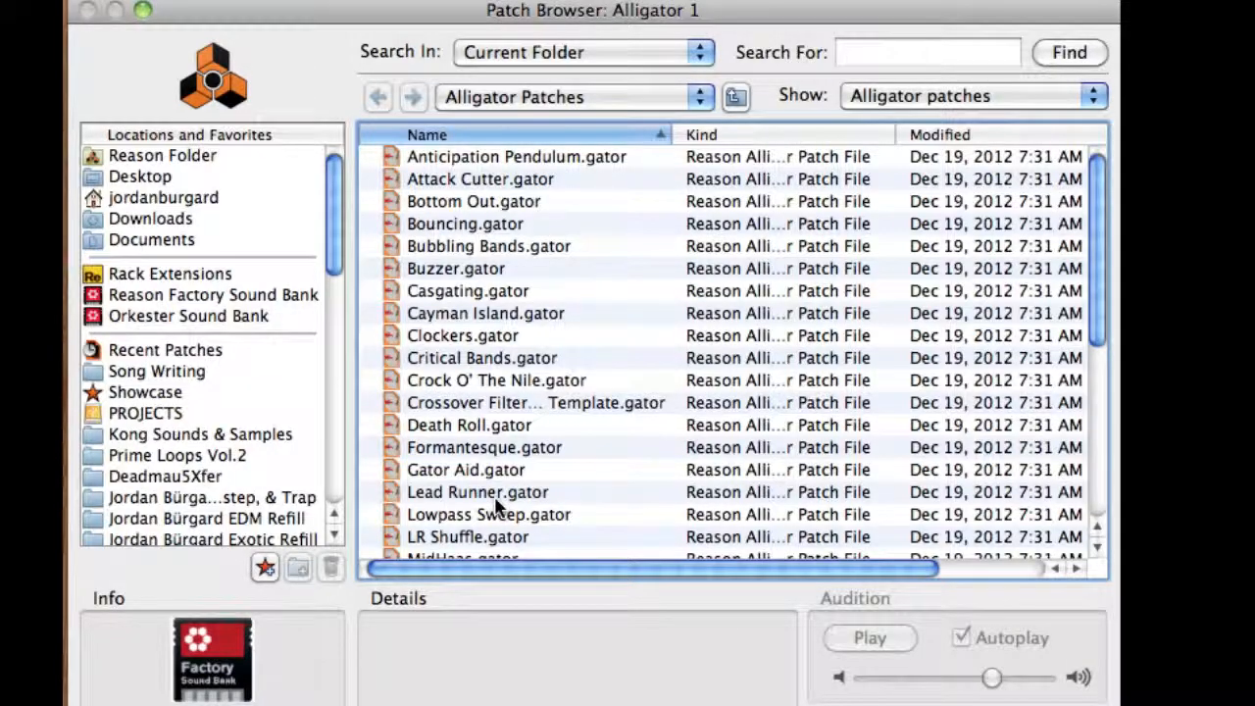
scroll(down, 3)
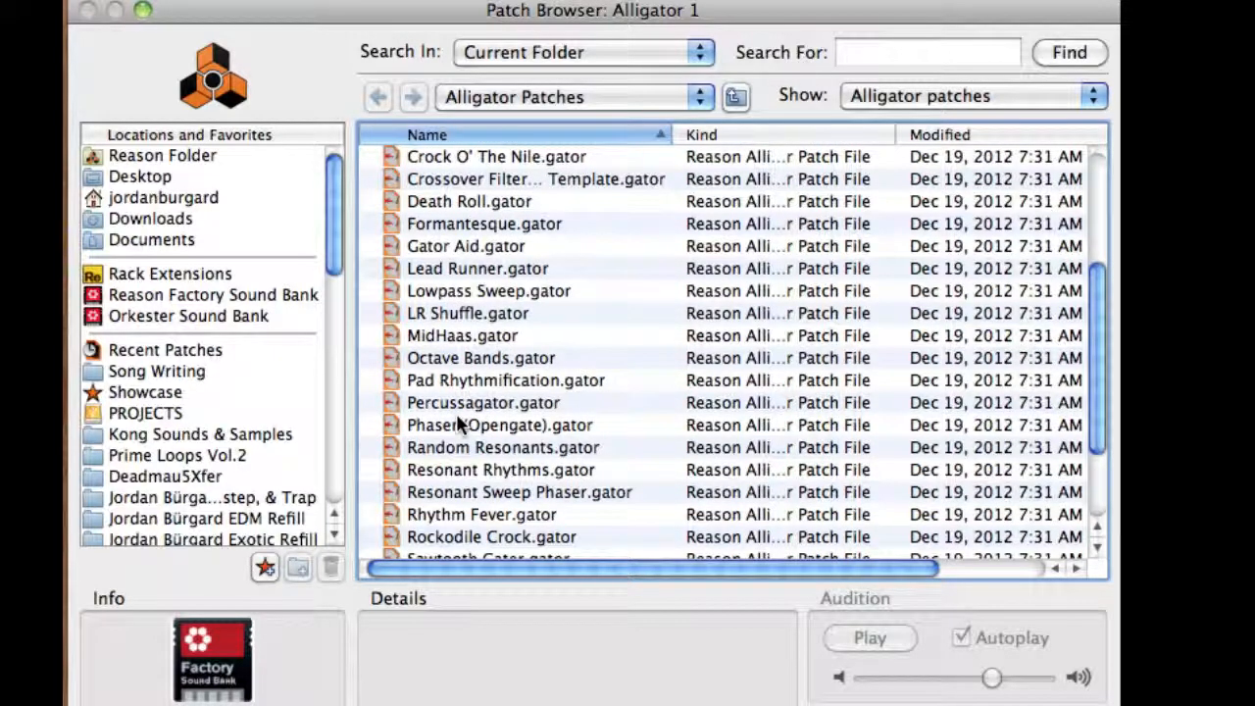
click(500, 423)
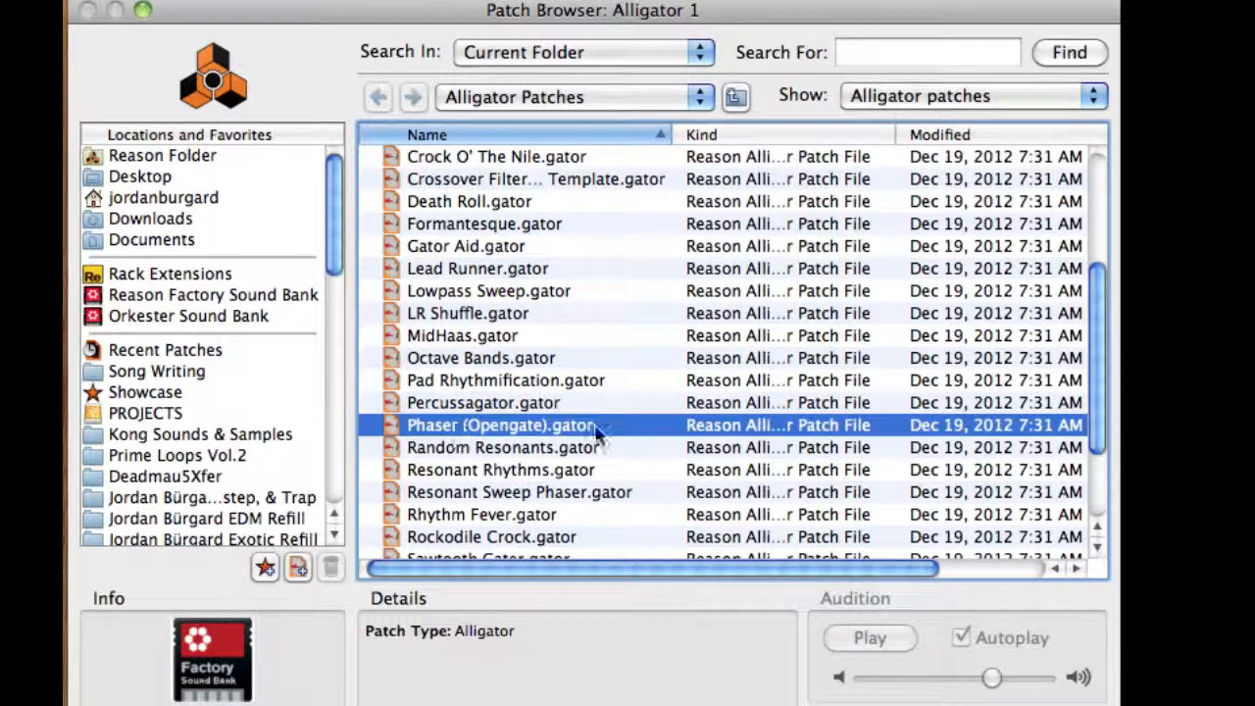
double_click(502, 424)
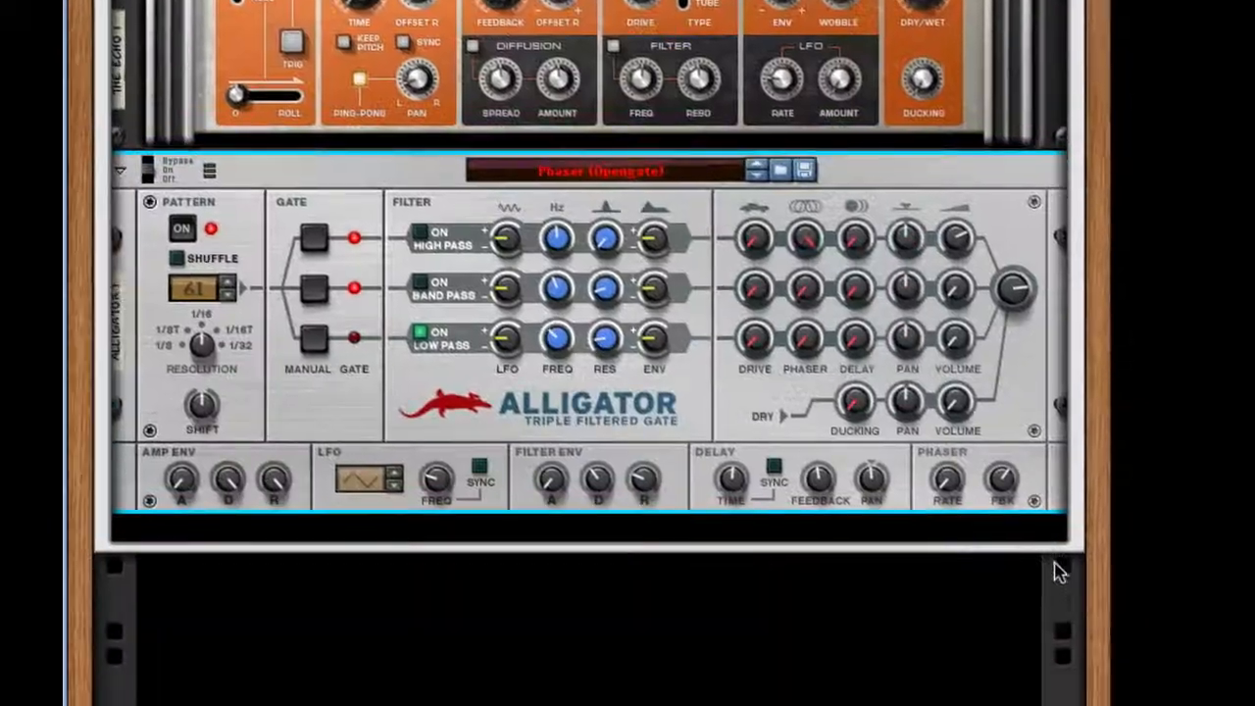
scroll(up, 3)
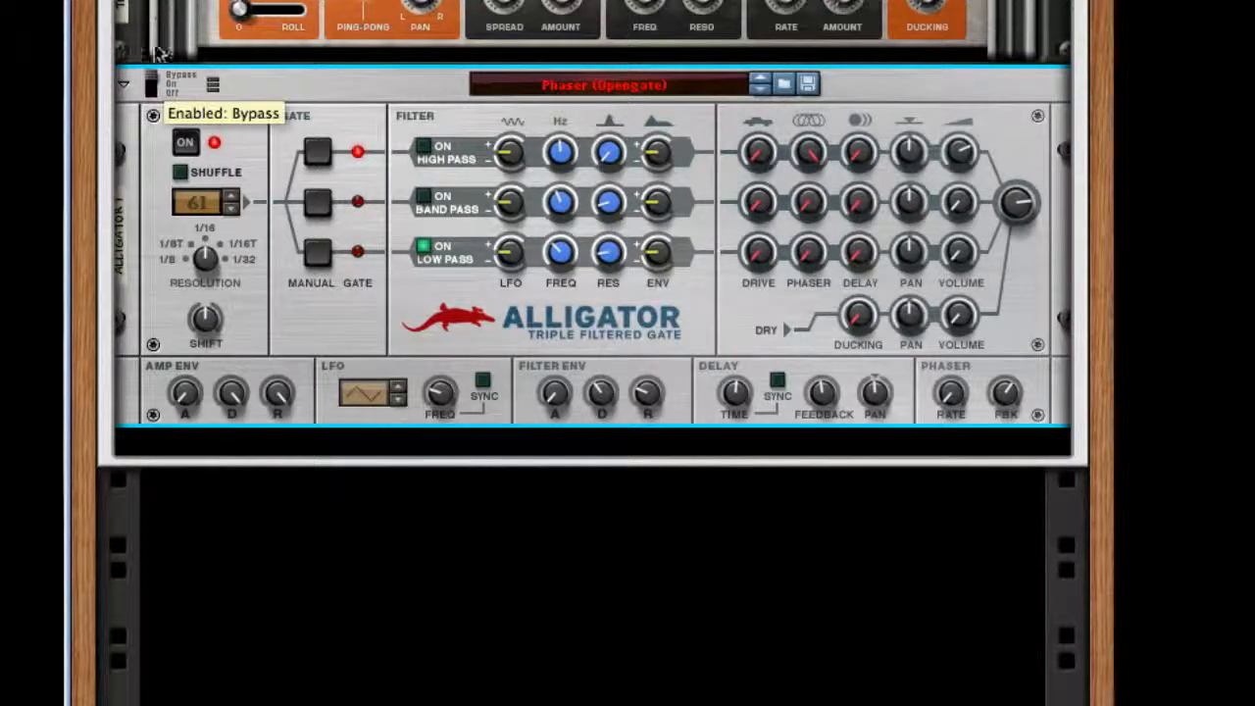
mouse_move(604, 282)
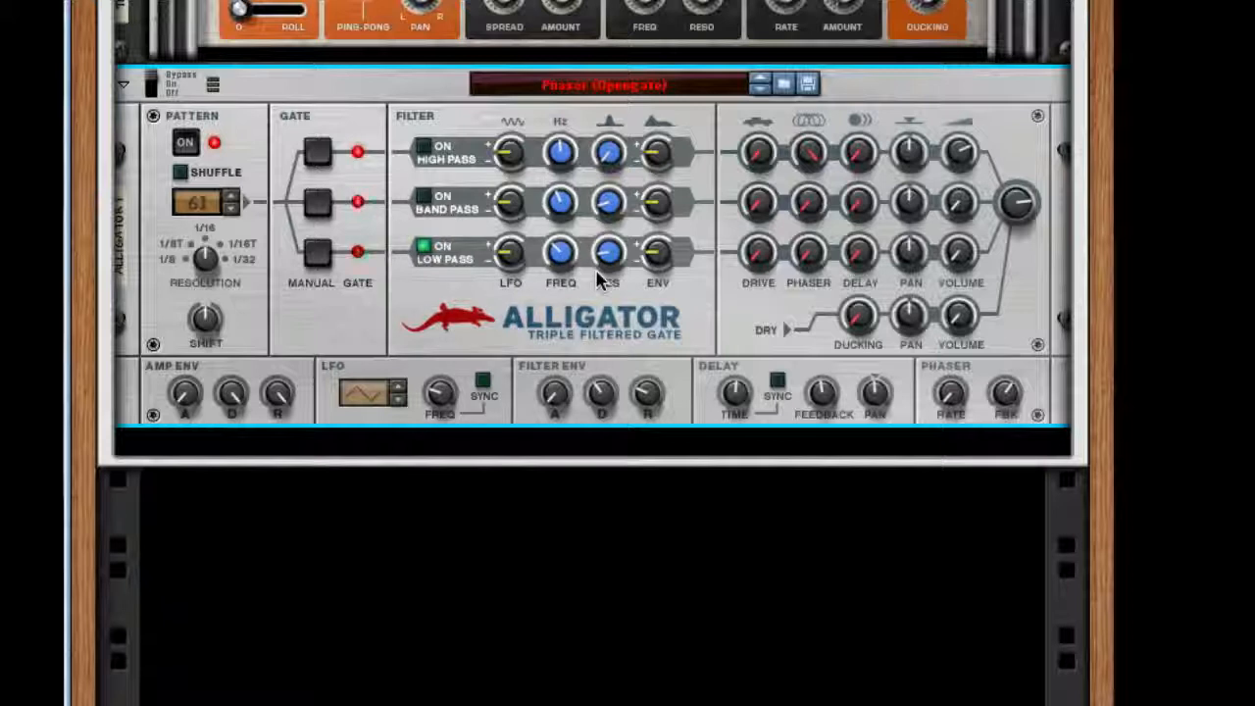
mouse_move(608, 255)
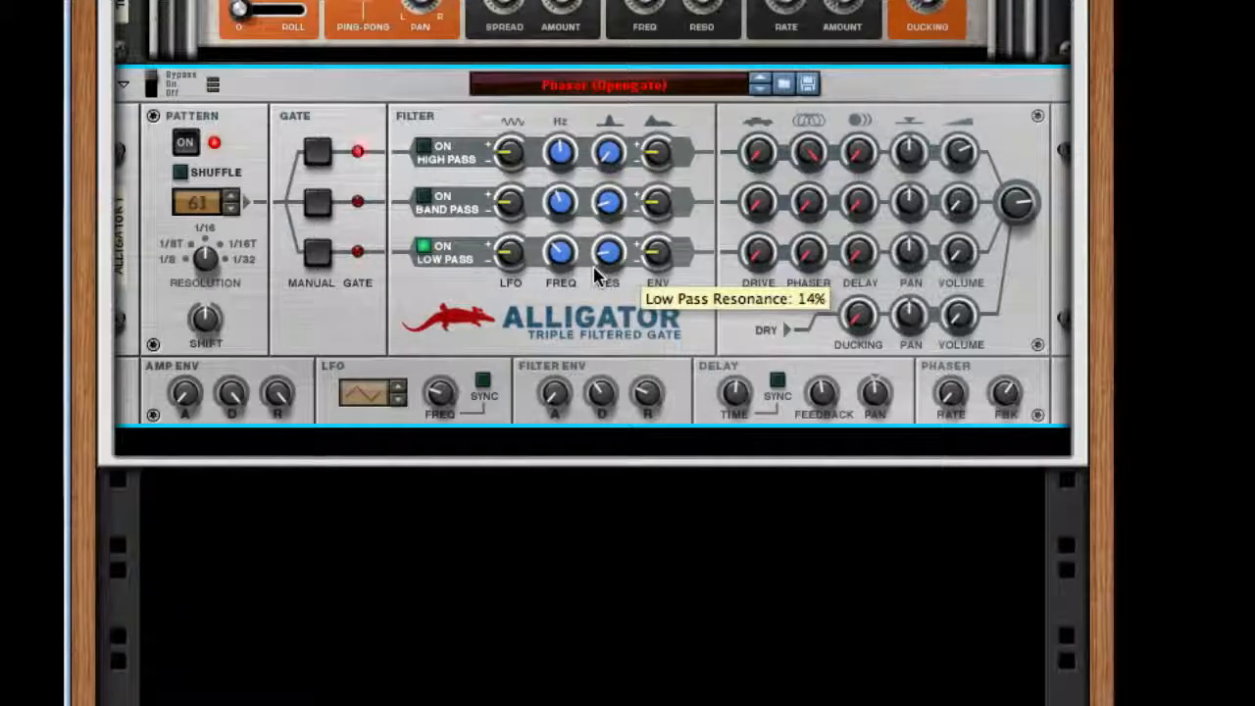
mouse_move(161, 80)
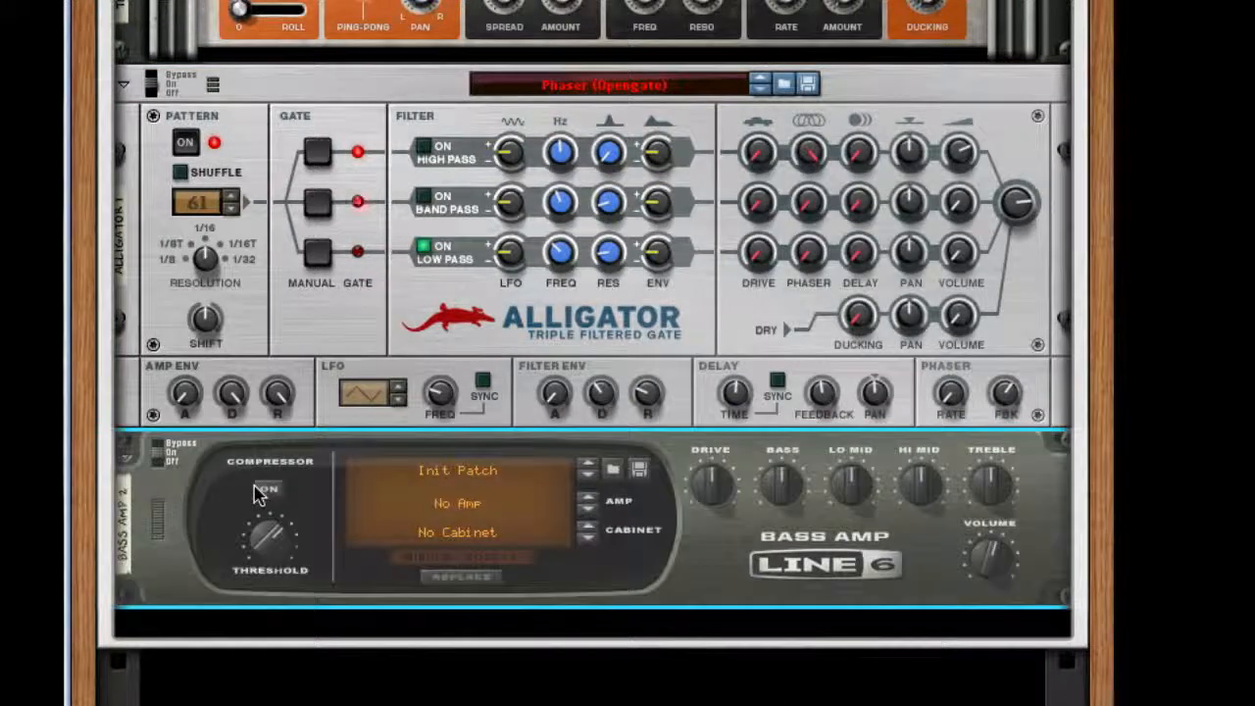
Step: Switch on the second bass amp's compressor, add an MClass Equalizer and dial its first band into a narrow cut near 1.3 kHz
click(270, 490)
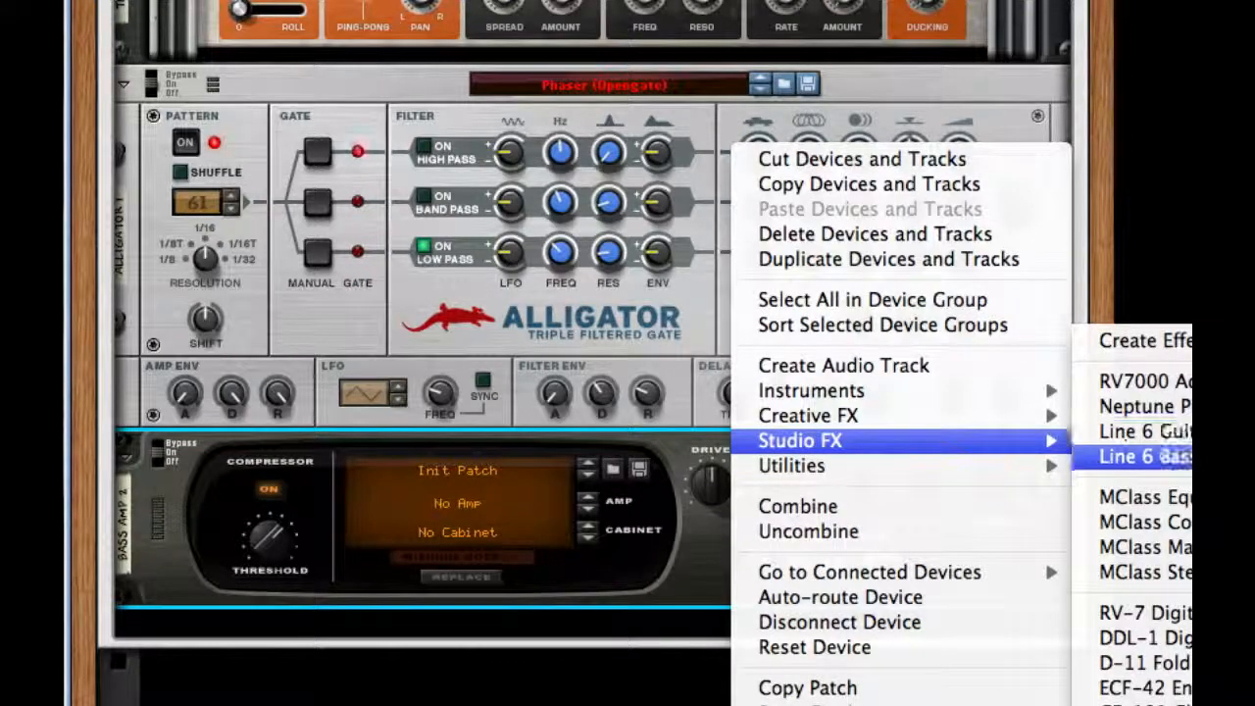
click(1145, 496)
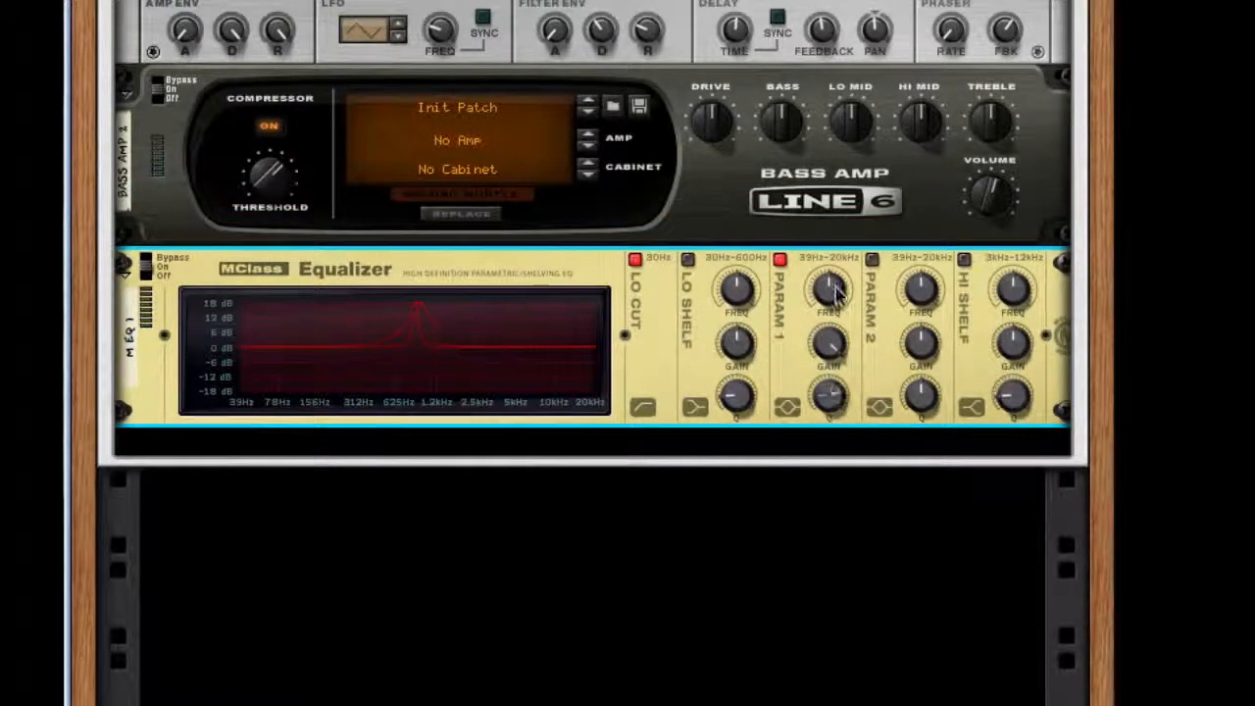
drag(827, 284, 827, 278)
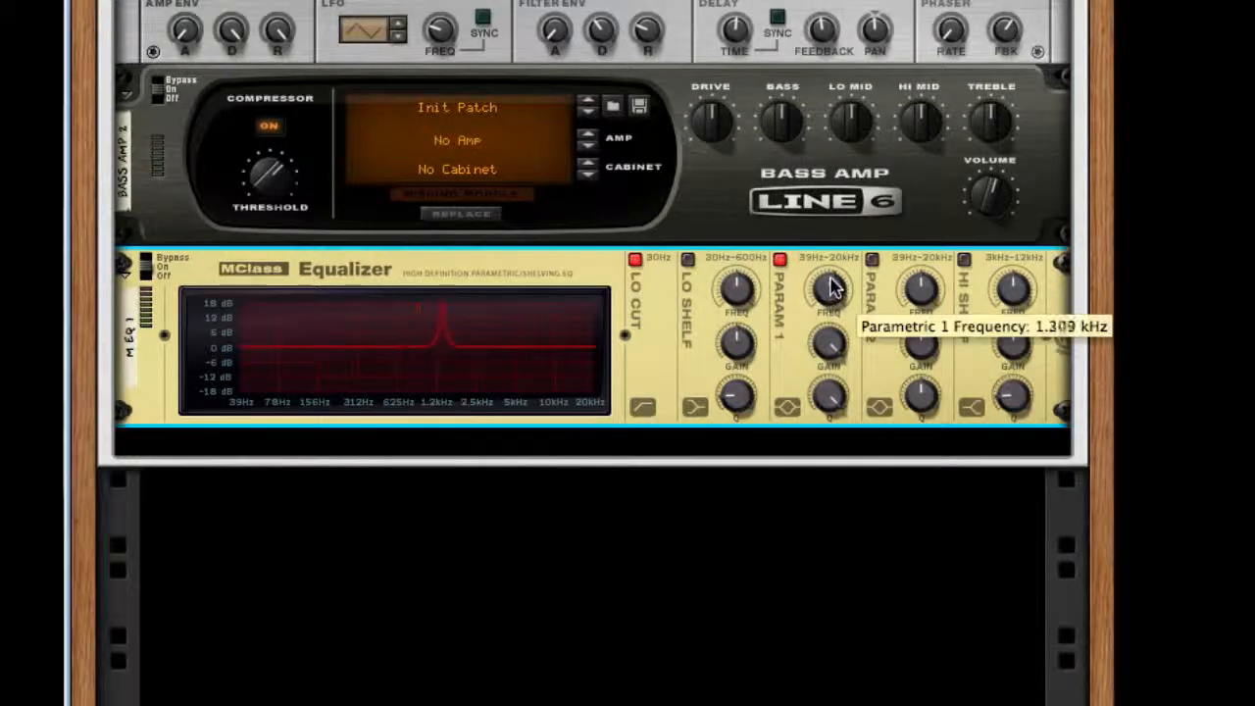
drag(827, 290, 827, 309)
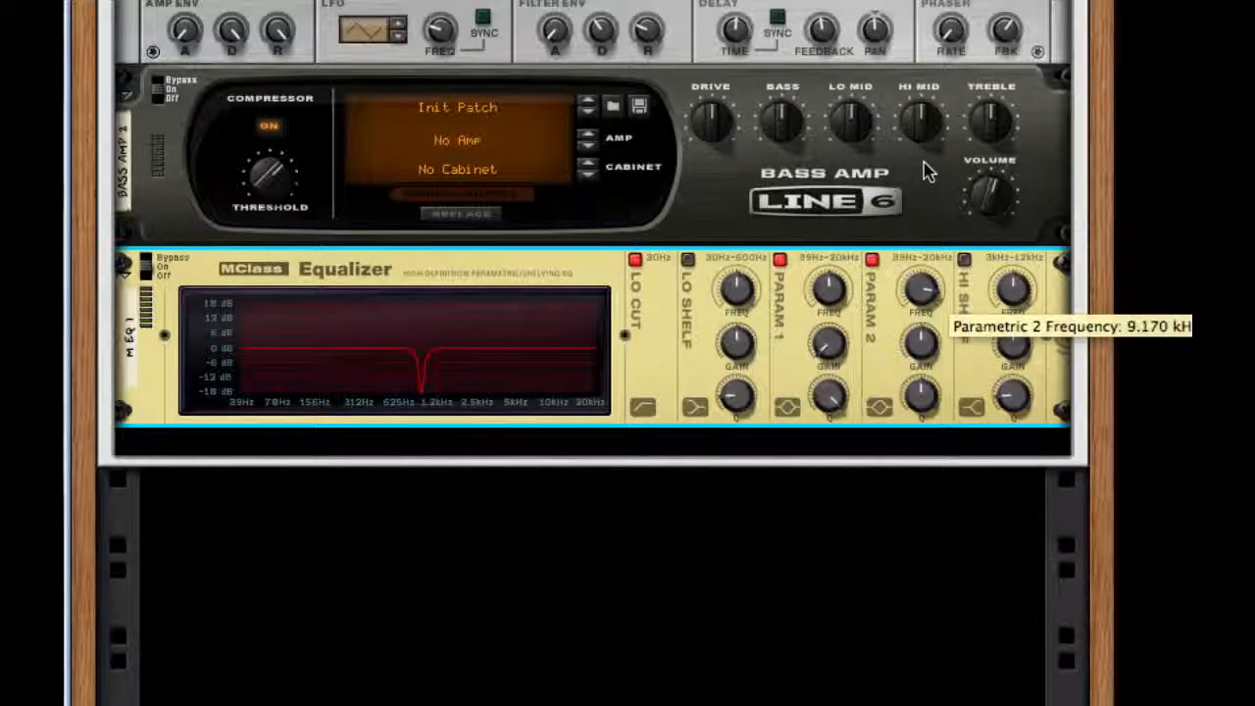
mouse_move(919, 370)
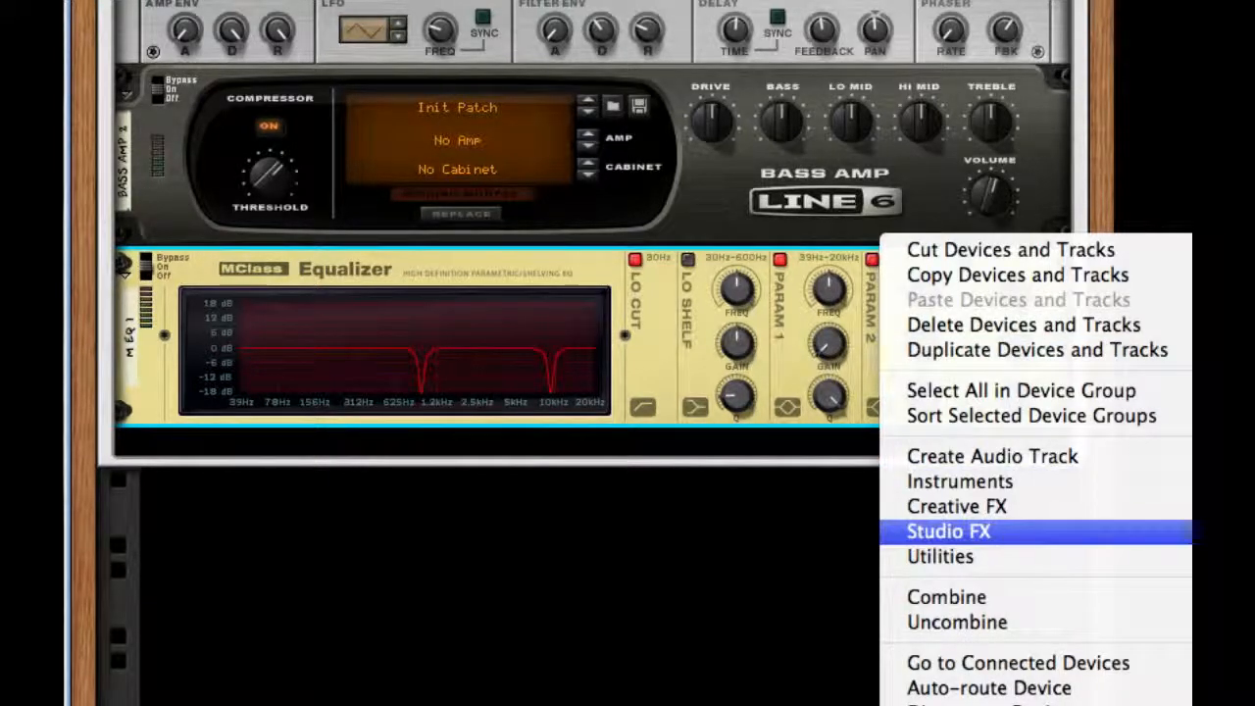
Step: Add an MClass Maximizer to close the chain and review the rack from the Combinator down
click(948, 530)
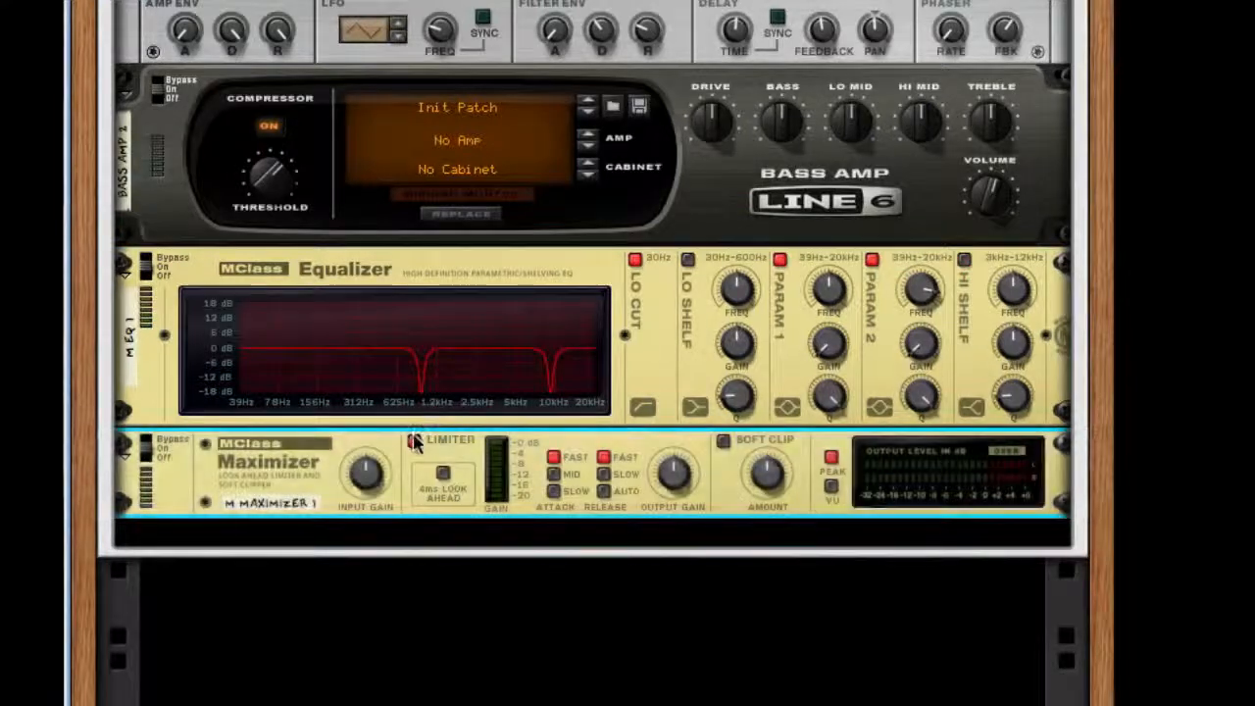
mouse_move(724, 443)
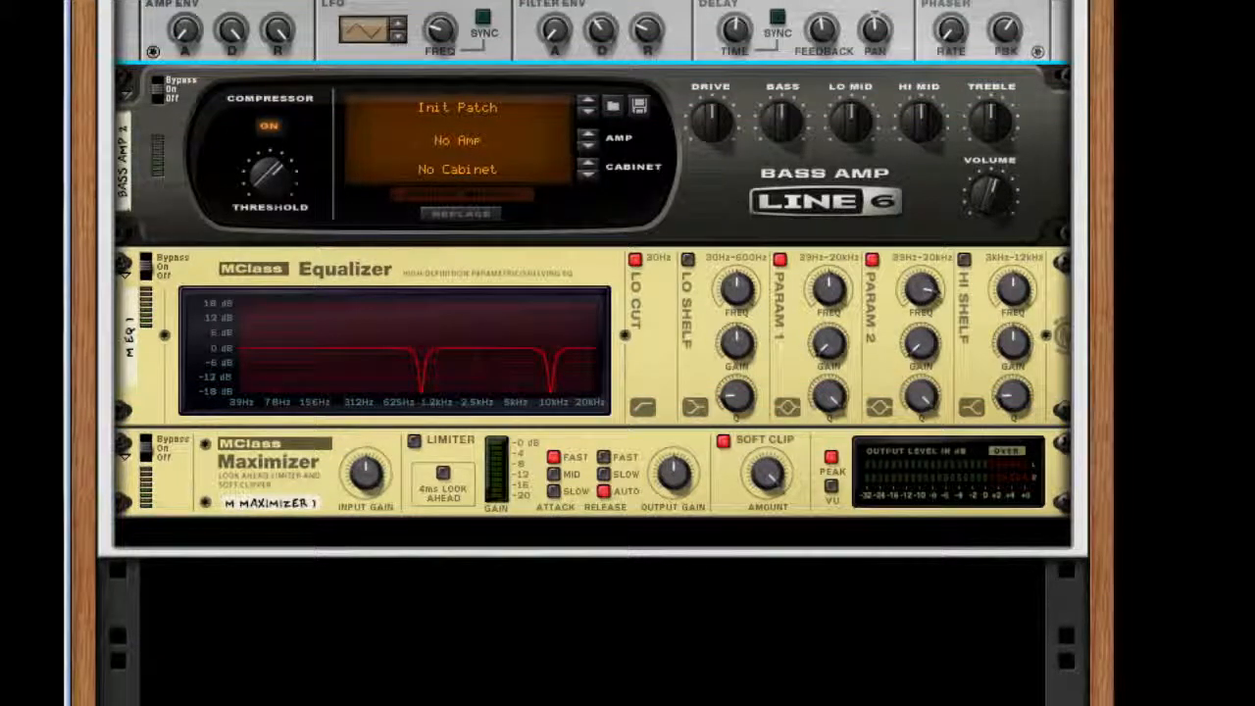
scroll(up, 3)
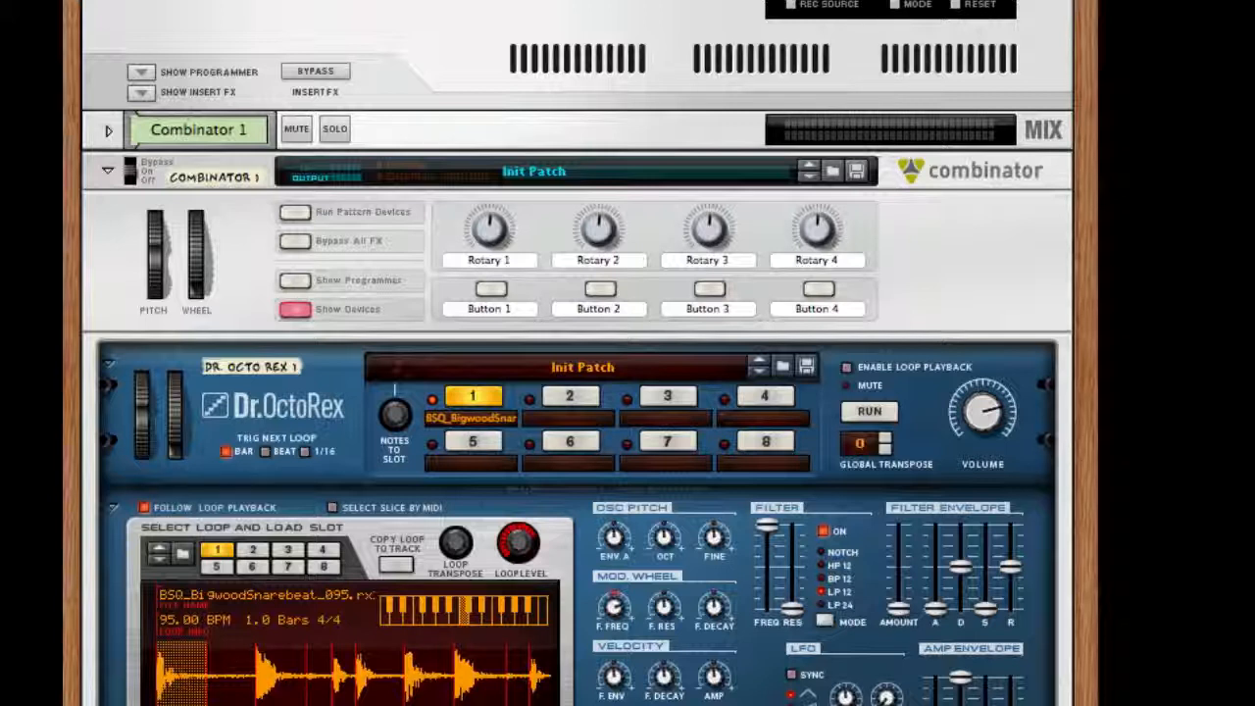
scroll(down, 3)
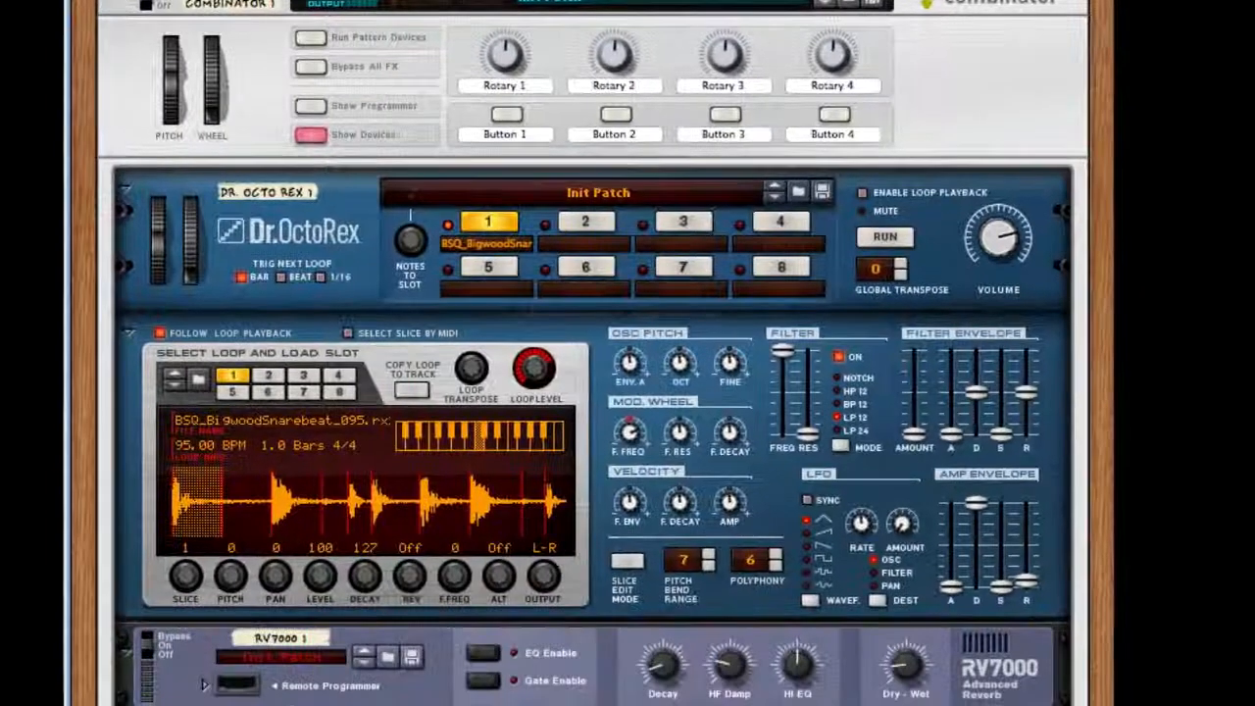